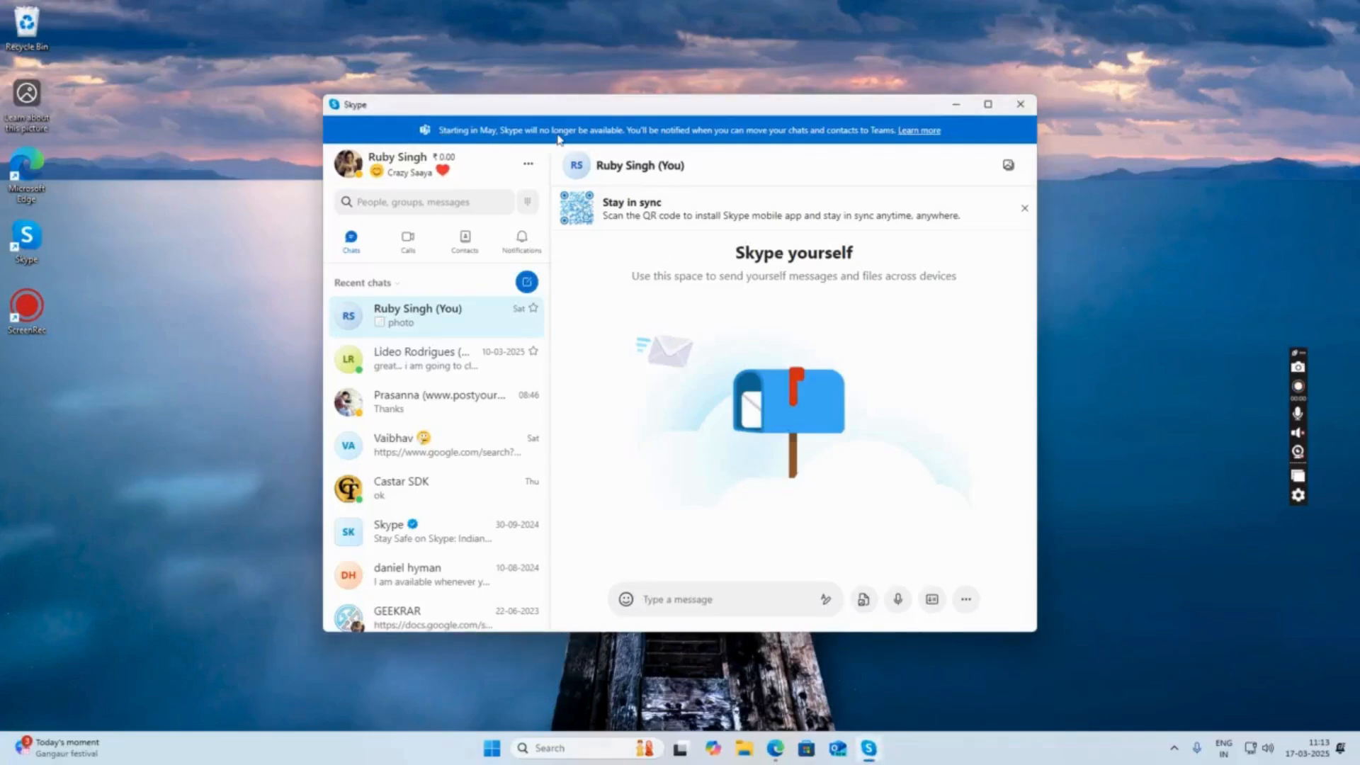
pyautogui.moveTo(847, 144)
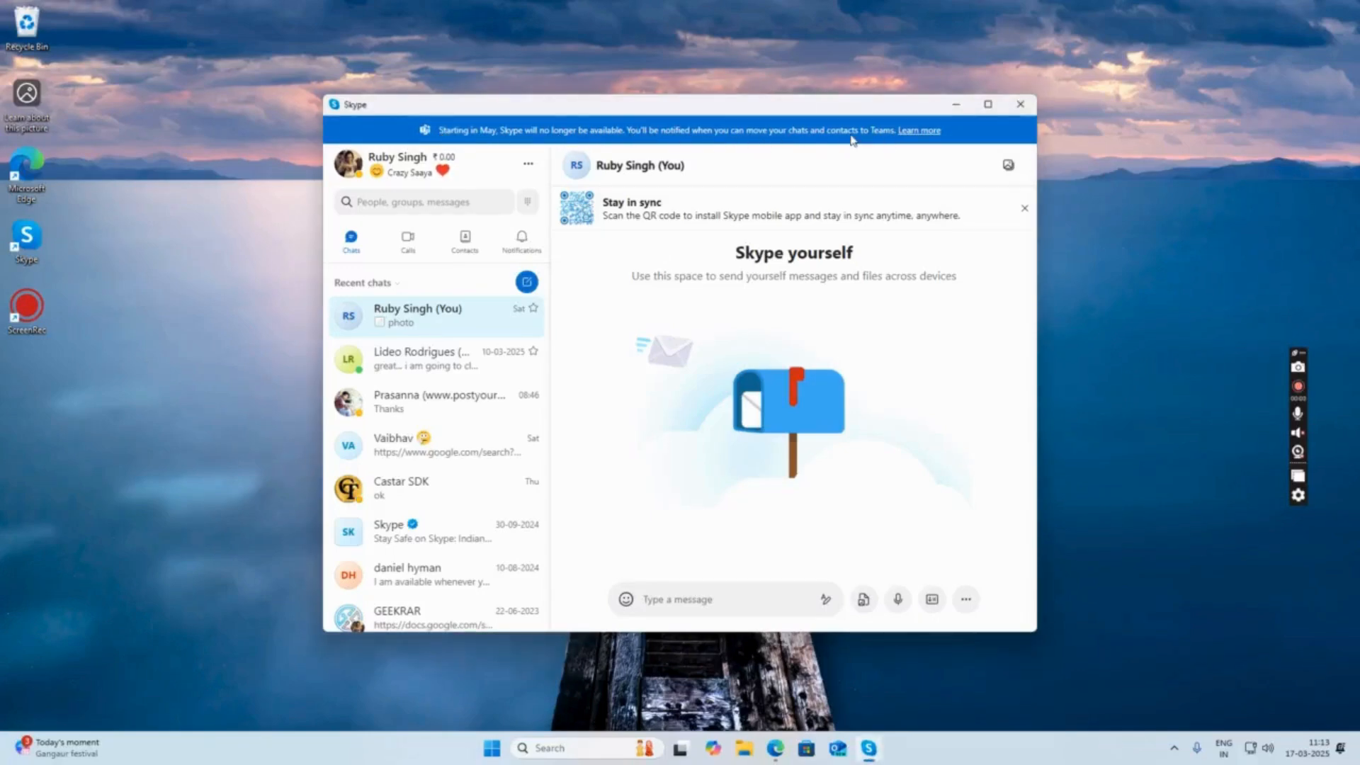
pyautogui.moveTo(881, 138)
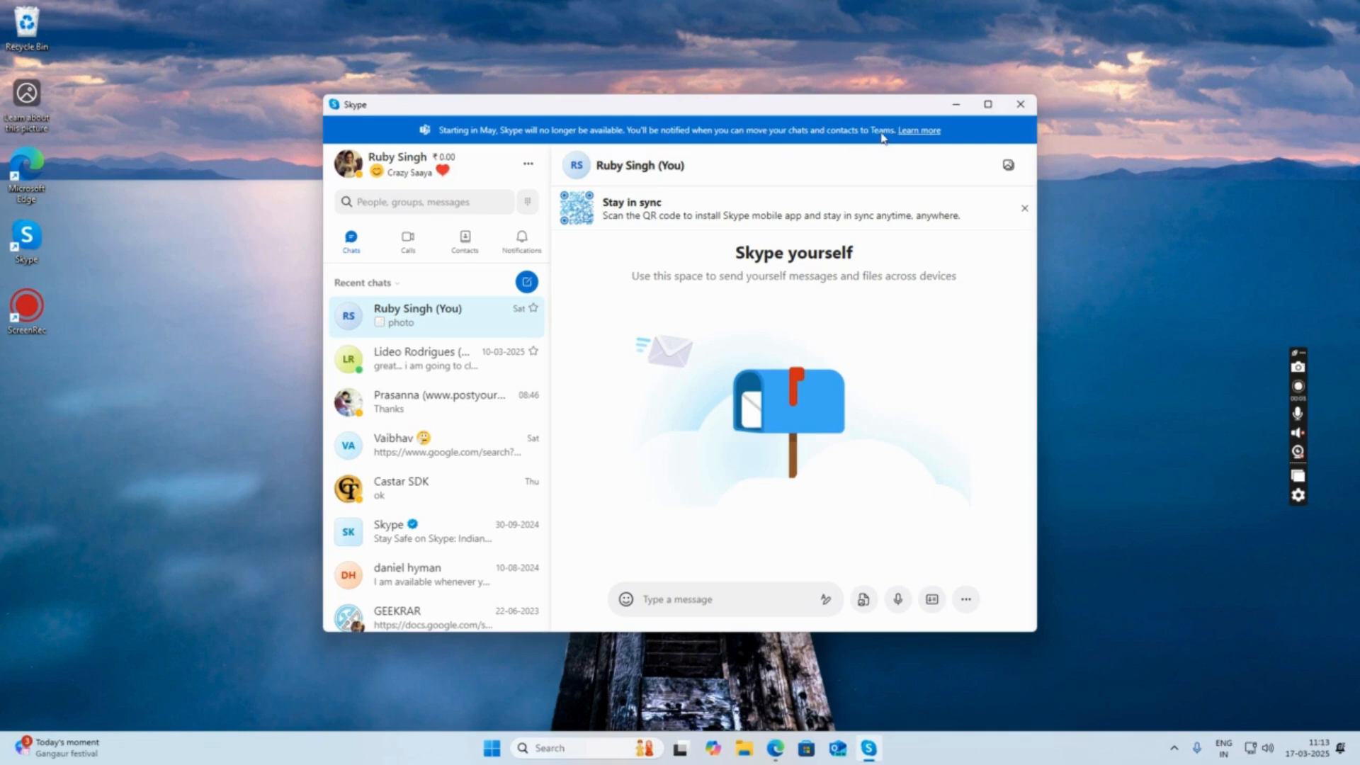
# - Open the support article on Skype retiring in May 2025 from the Skype banner and read it
pyautogui.click(918, 131)
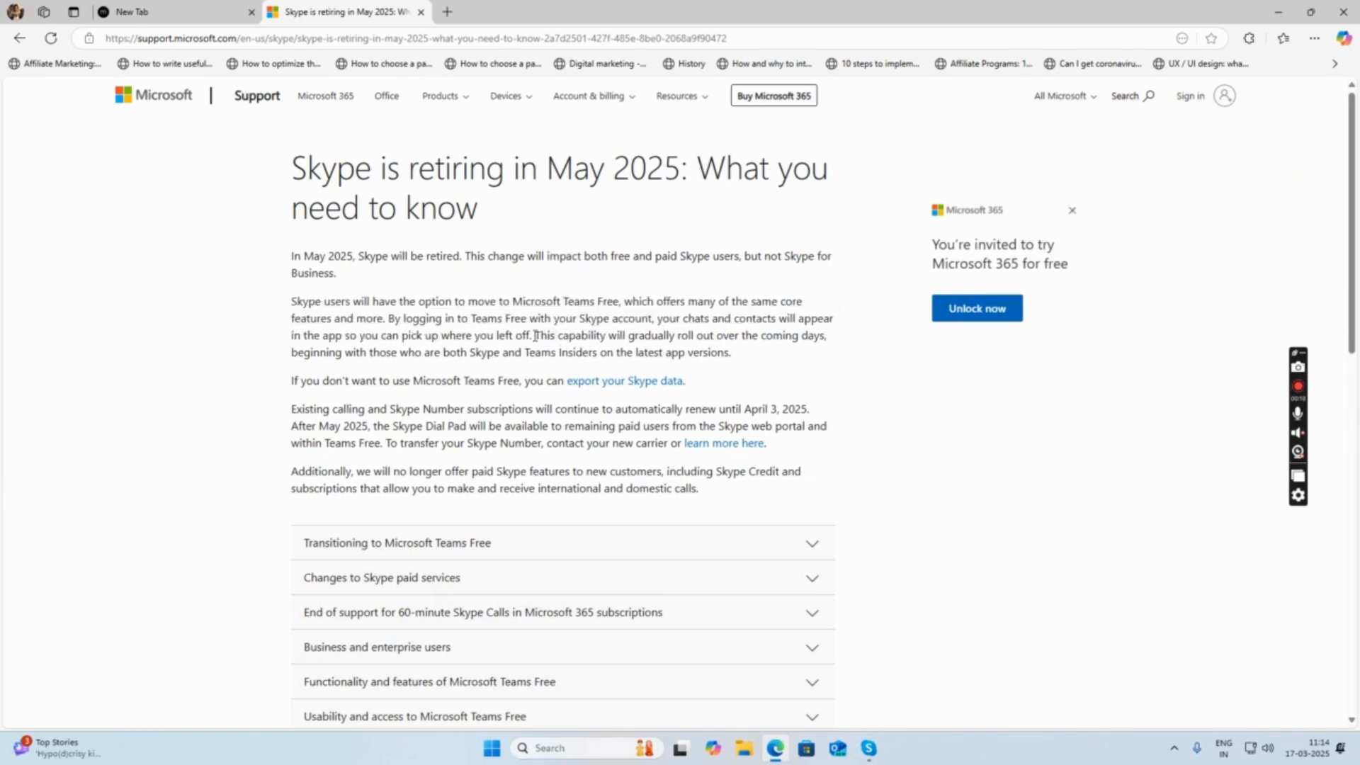
pyautogui.moveTo(762, 364)
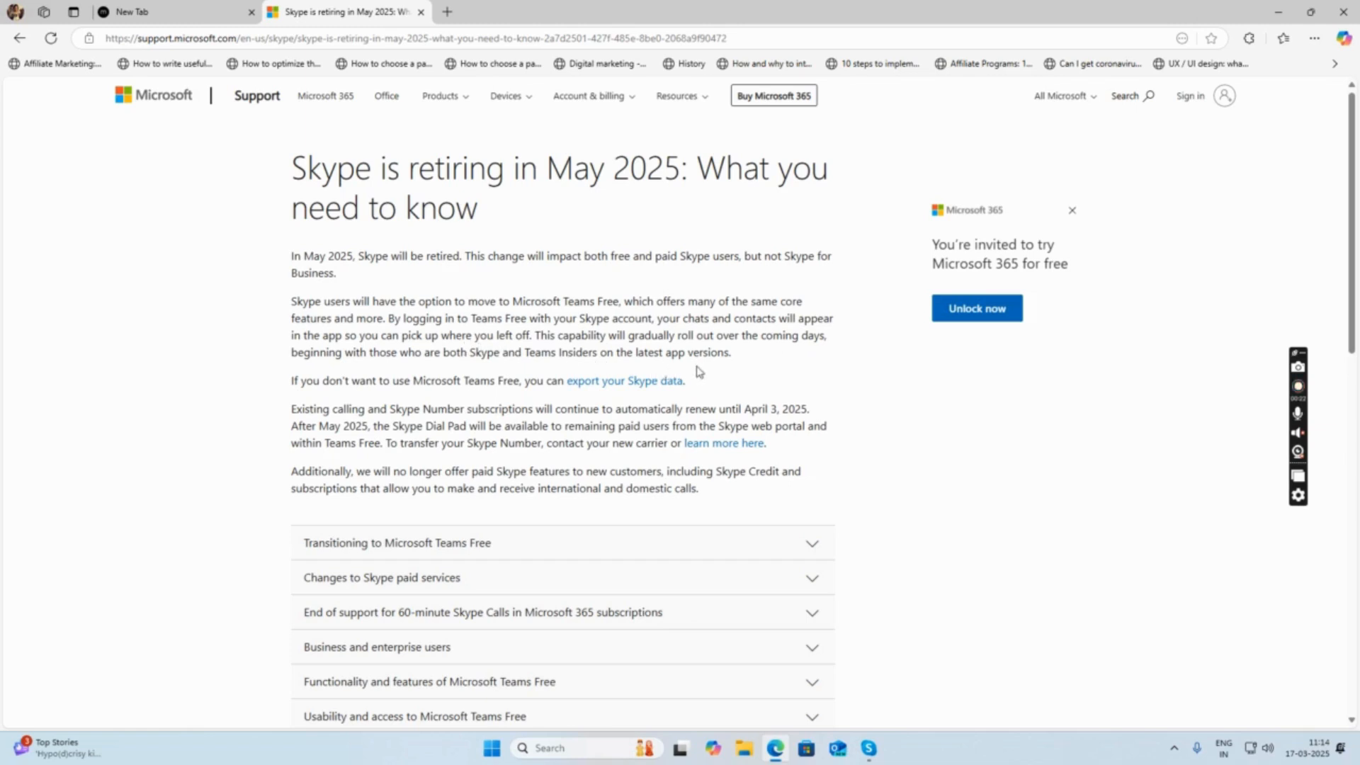
pyautogui.moveTo(697, 357)
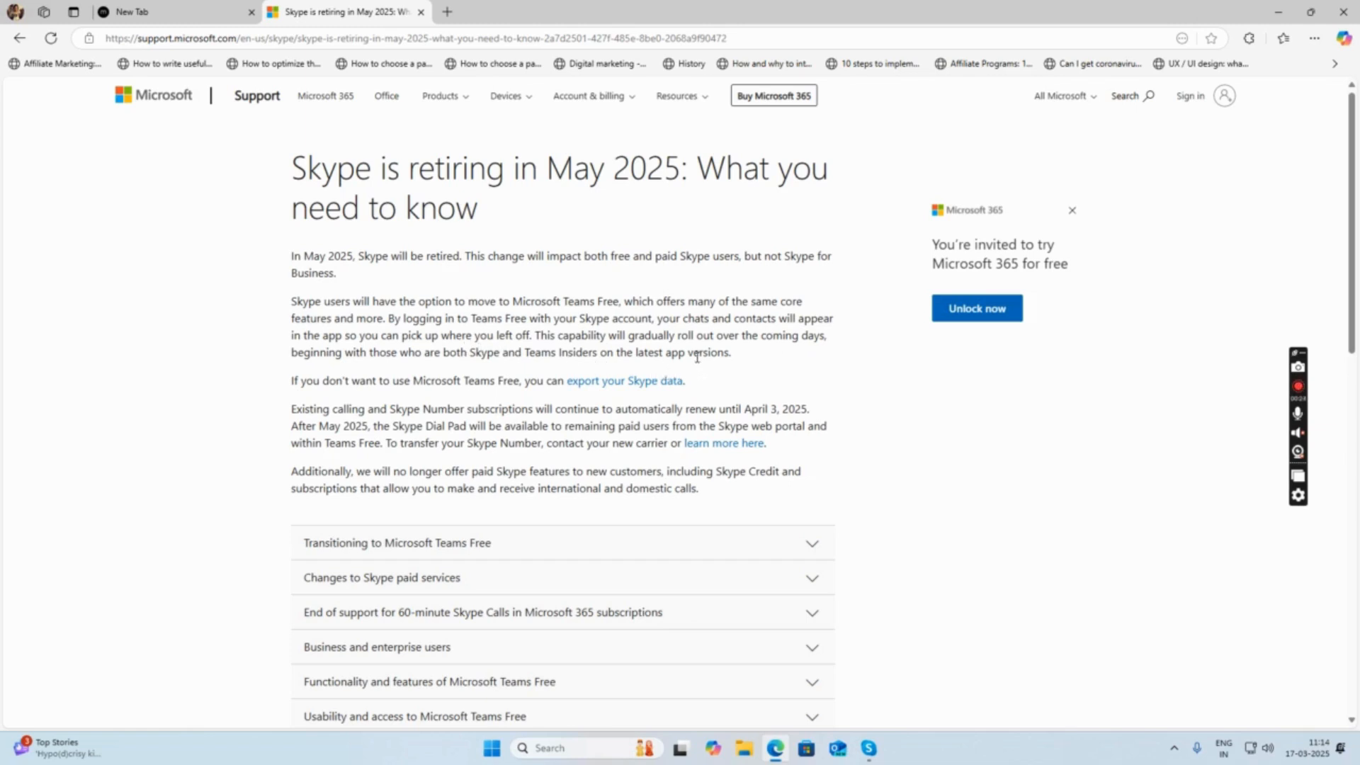
pyautogui.moveTo(281, 381)
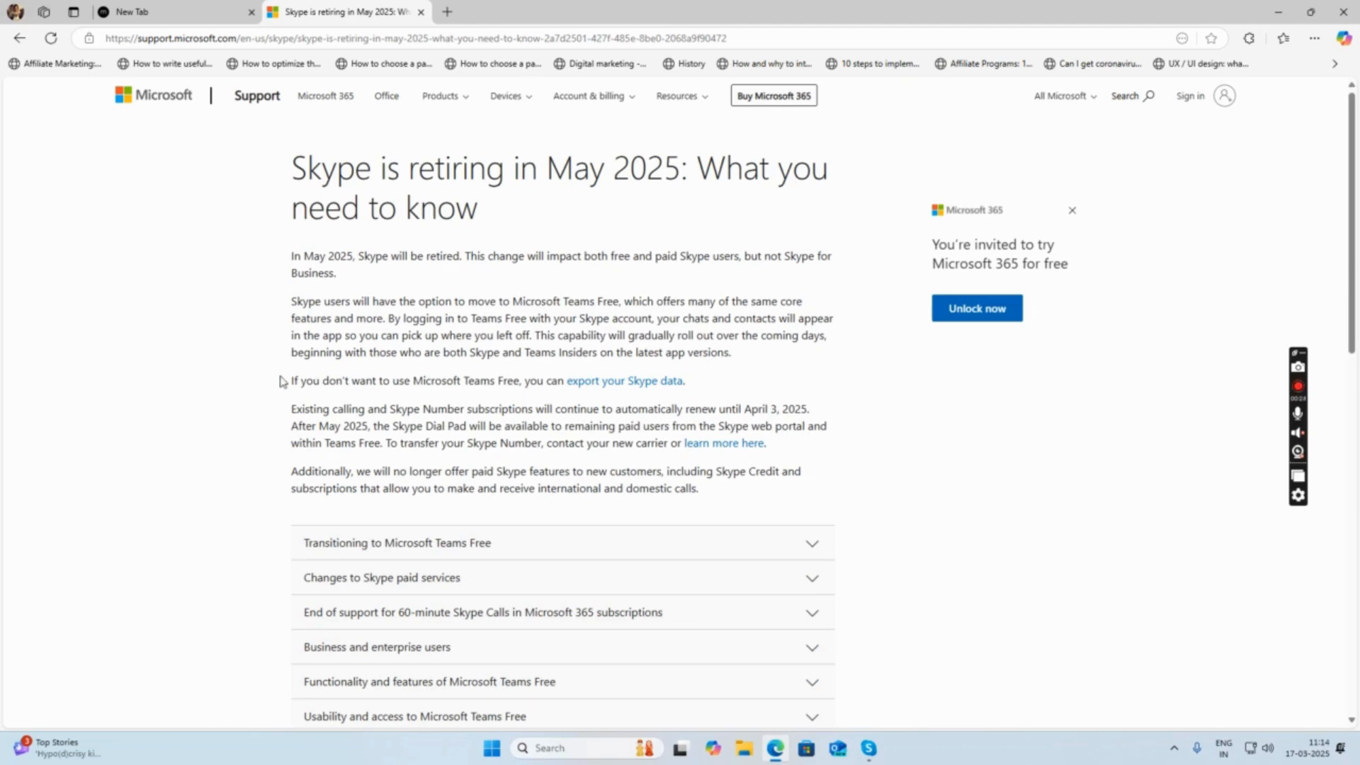
pyautogui.moveTo(622, 381)
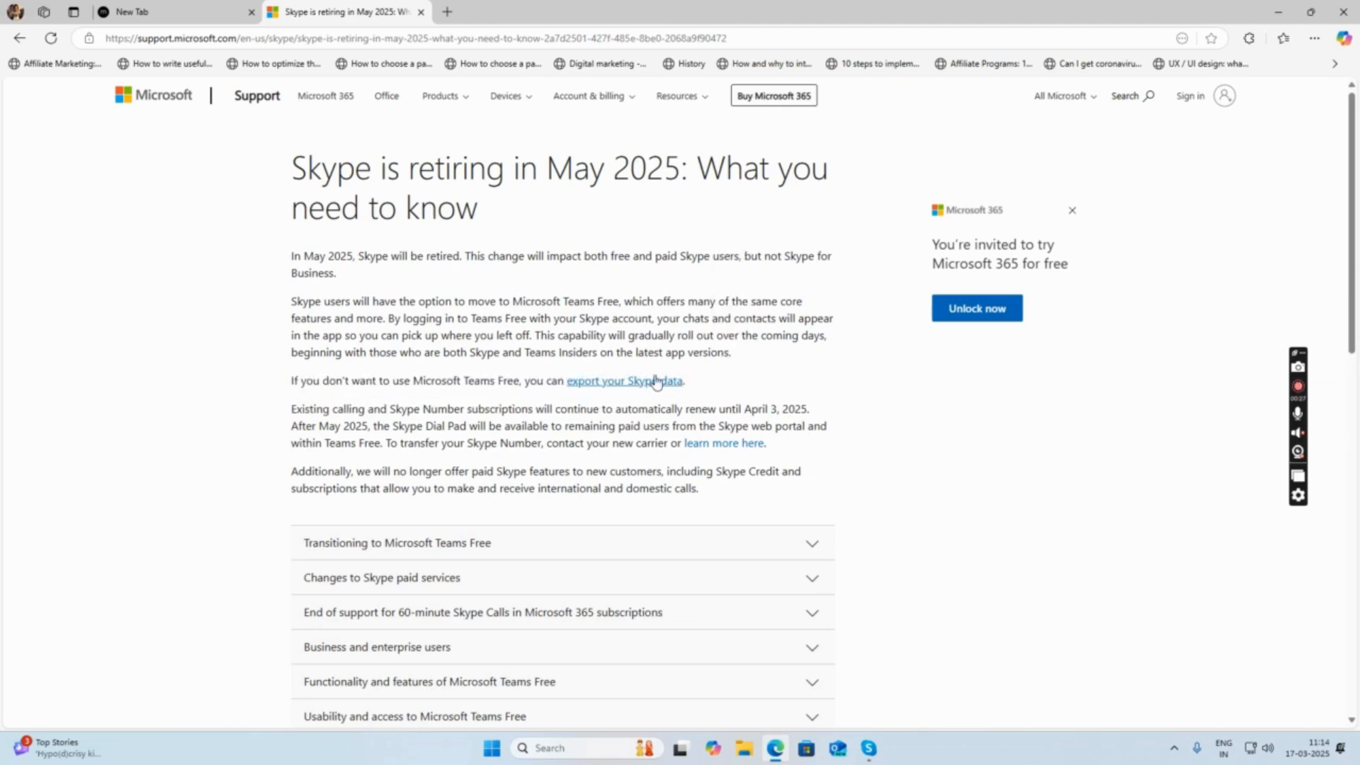
pyautogui.moveTo(646, 386)
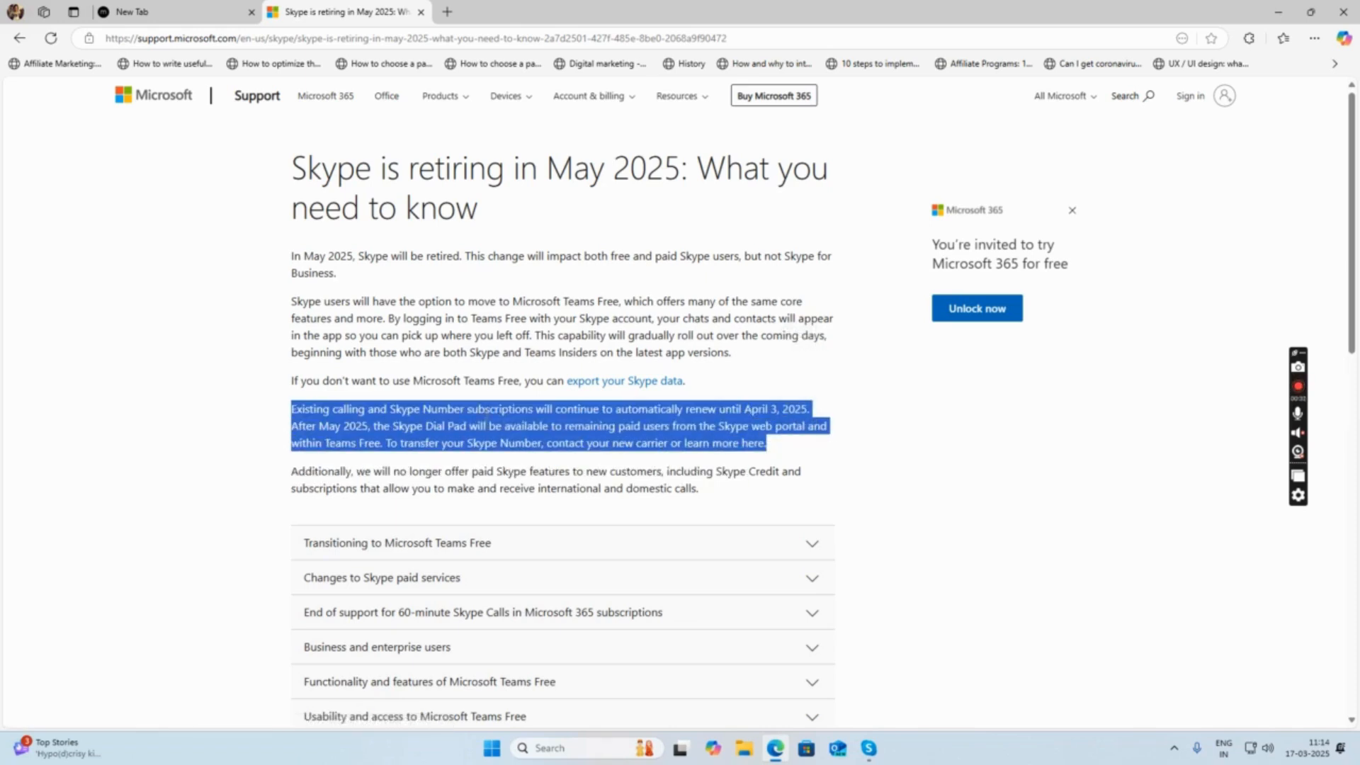
pyautogui.click(466, 432)
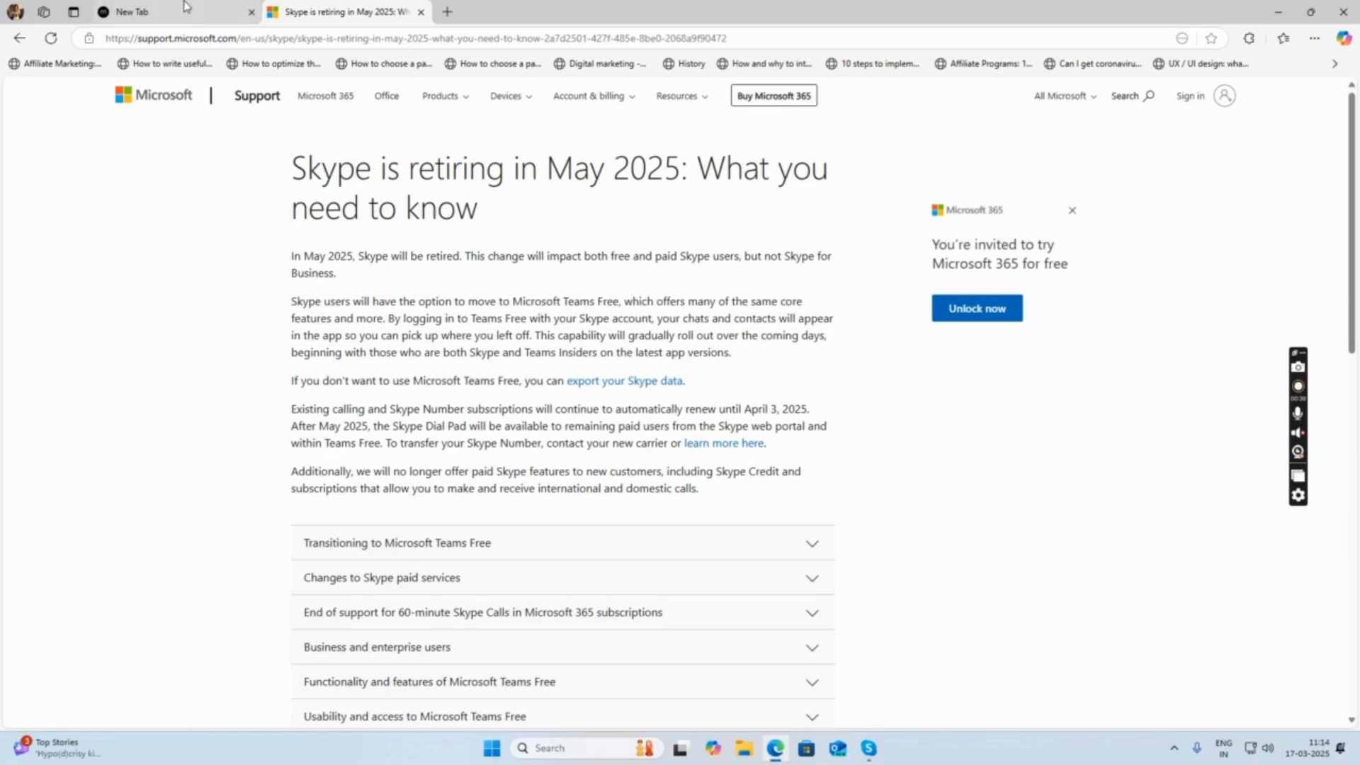
# - Search Bing for Microsoft Teams, download MSTeamsSetup.exe for Windows and launch it
pyautogui.write('microsoft teams')
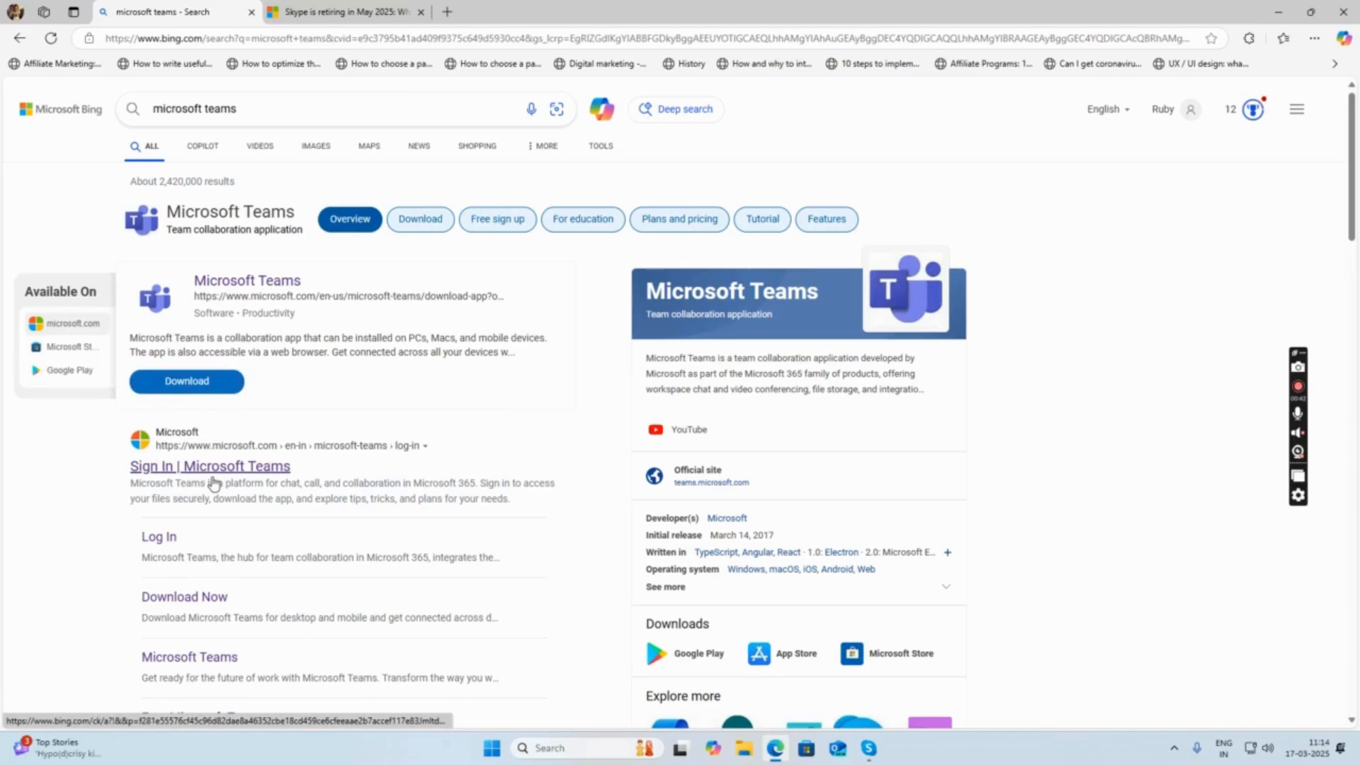
pyautogui.click(185, 381)
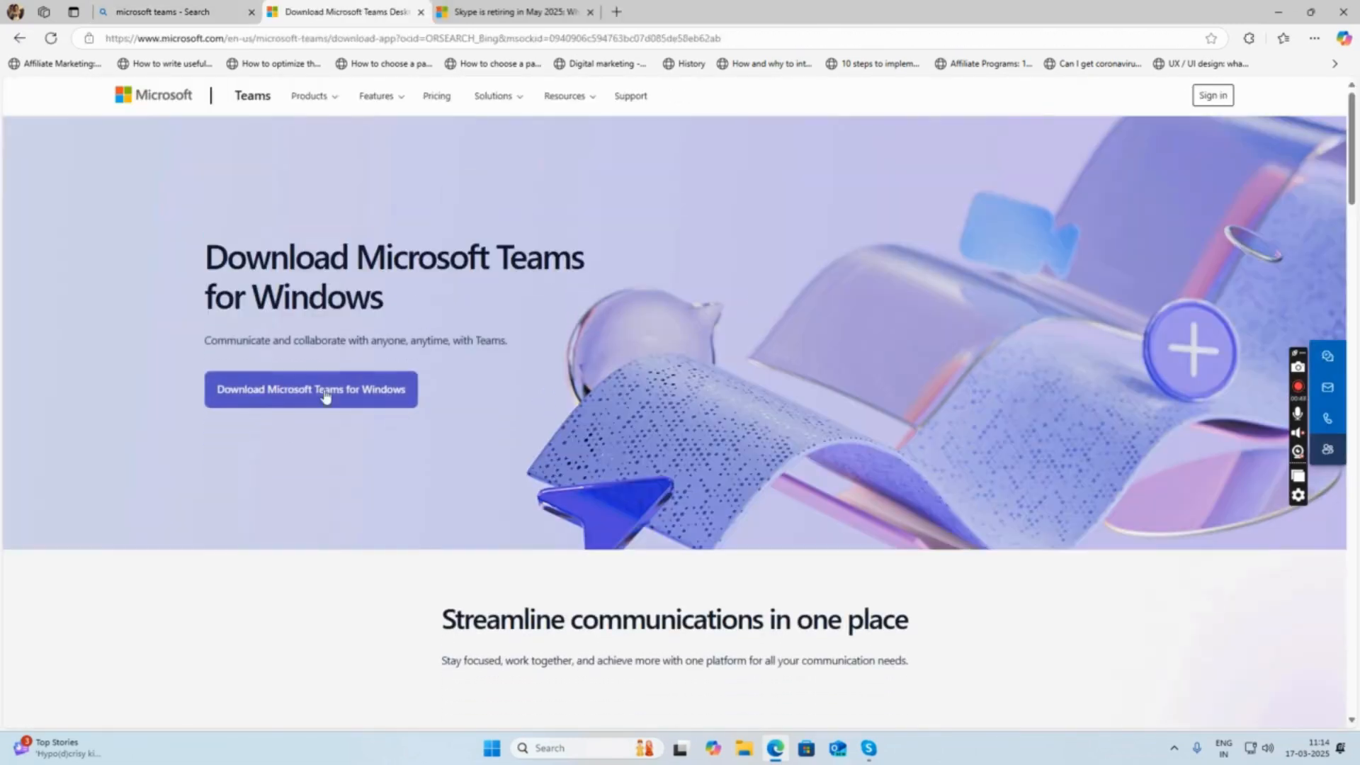
pyautogui.click(310, 389)
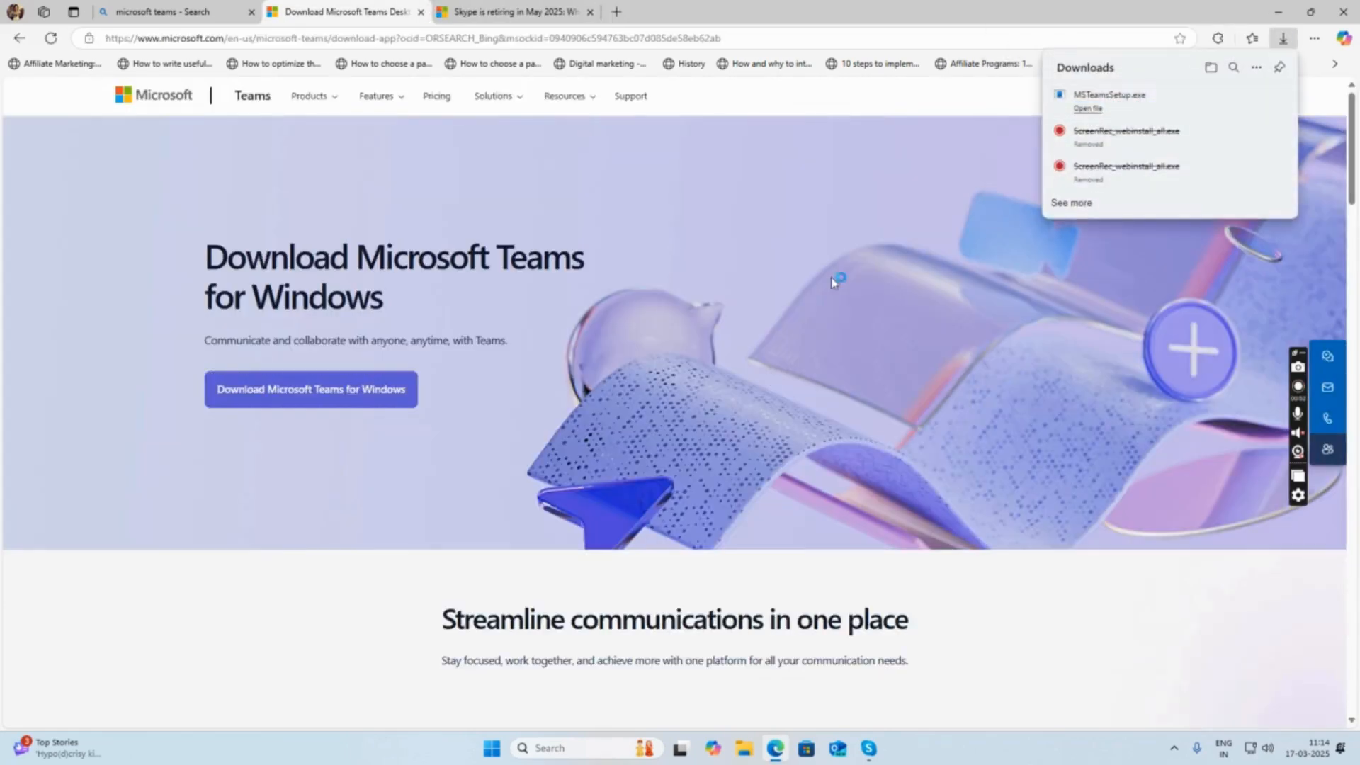
pyautogui.moveTo(634, 368)
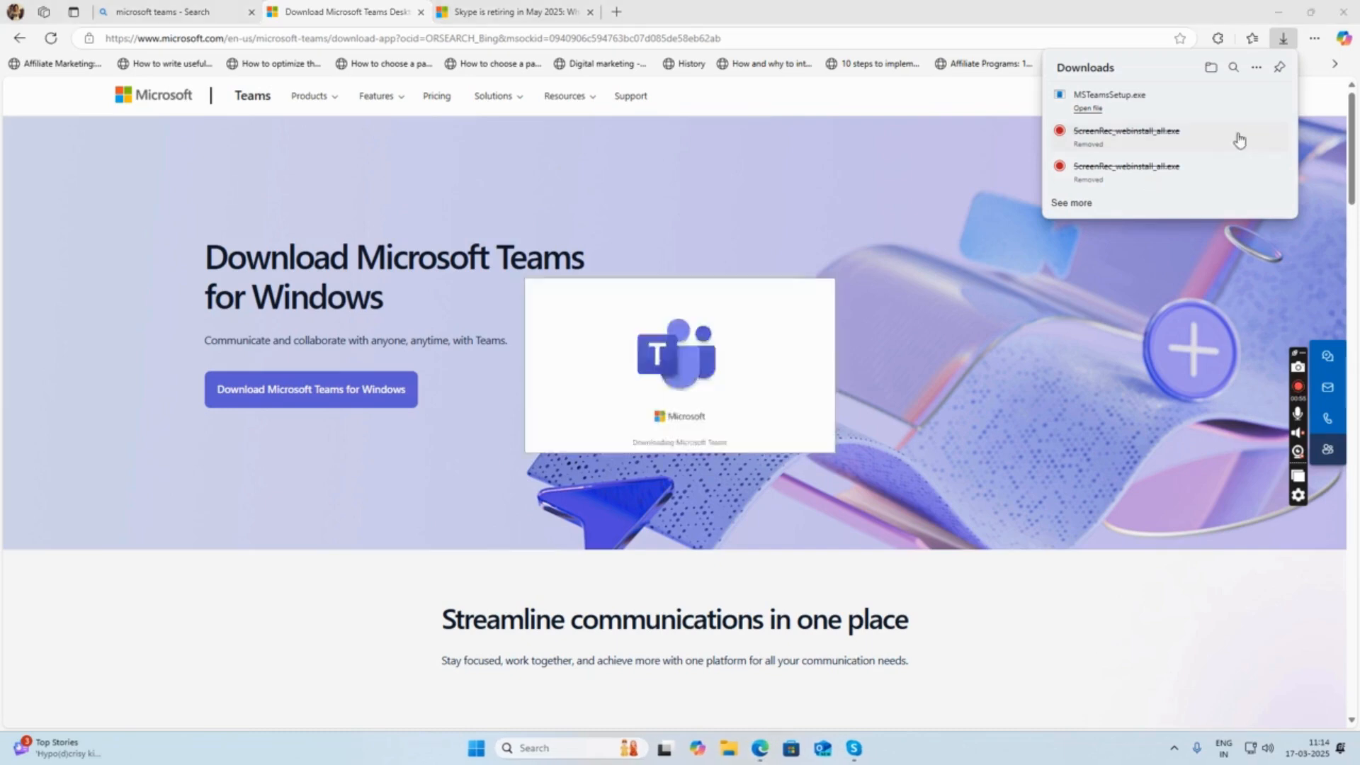
pyautogui.click(1086, 108)
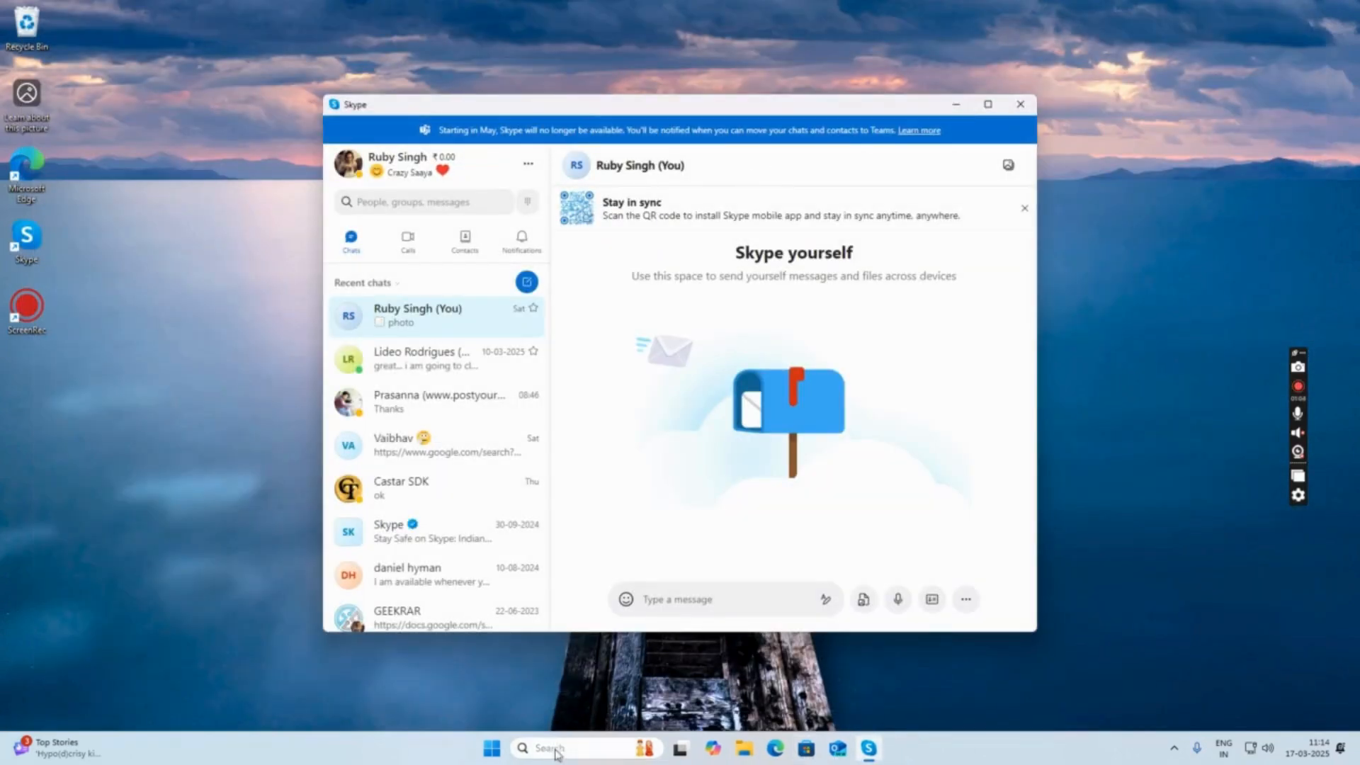
pyautogui.write('te')
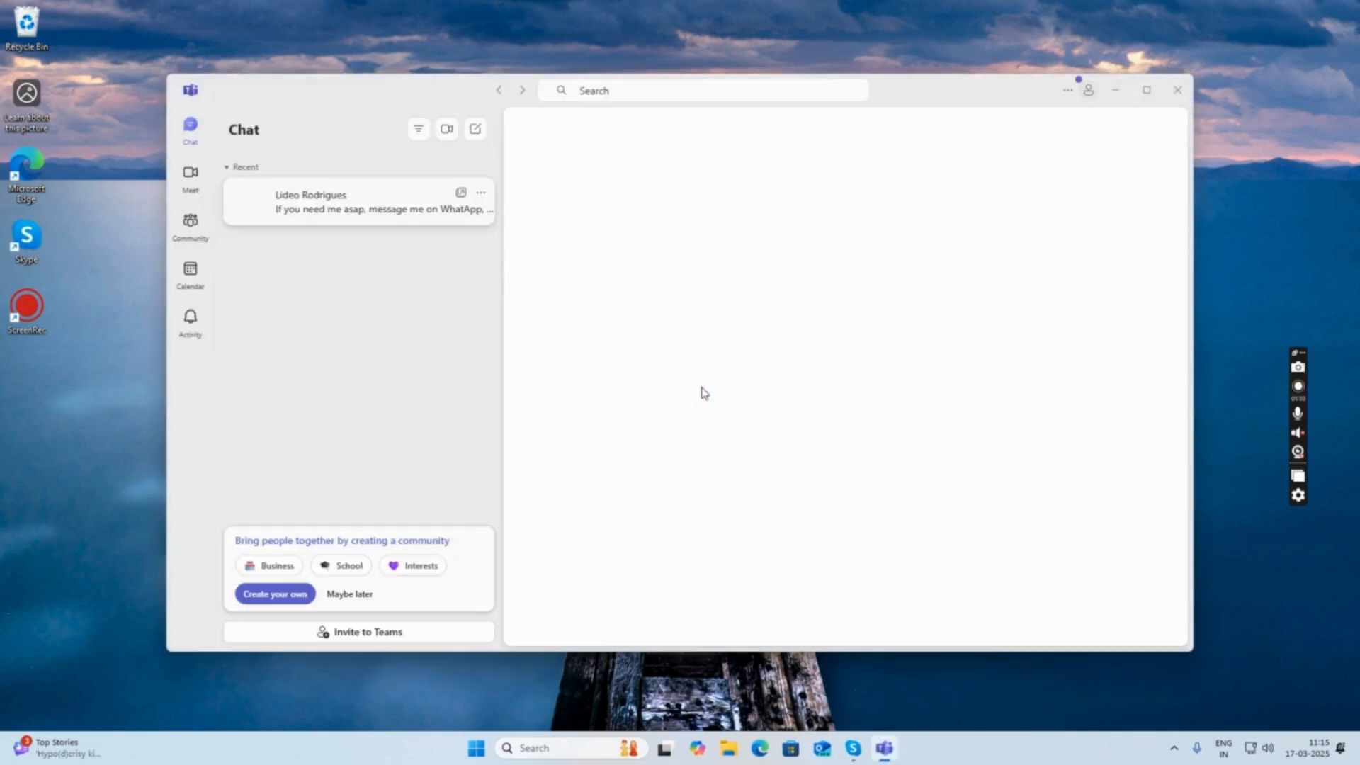
pyautogui.click(356, 201)
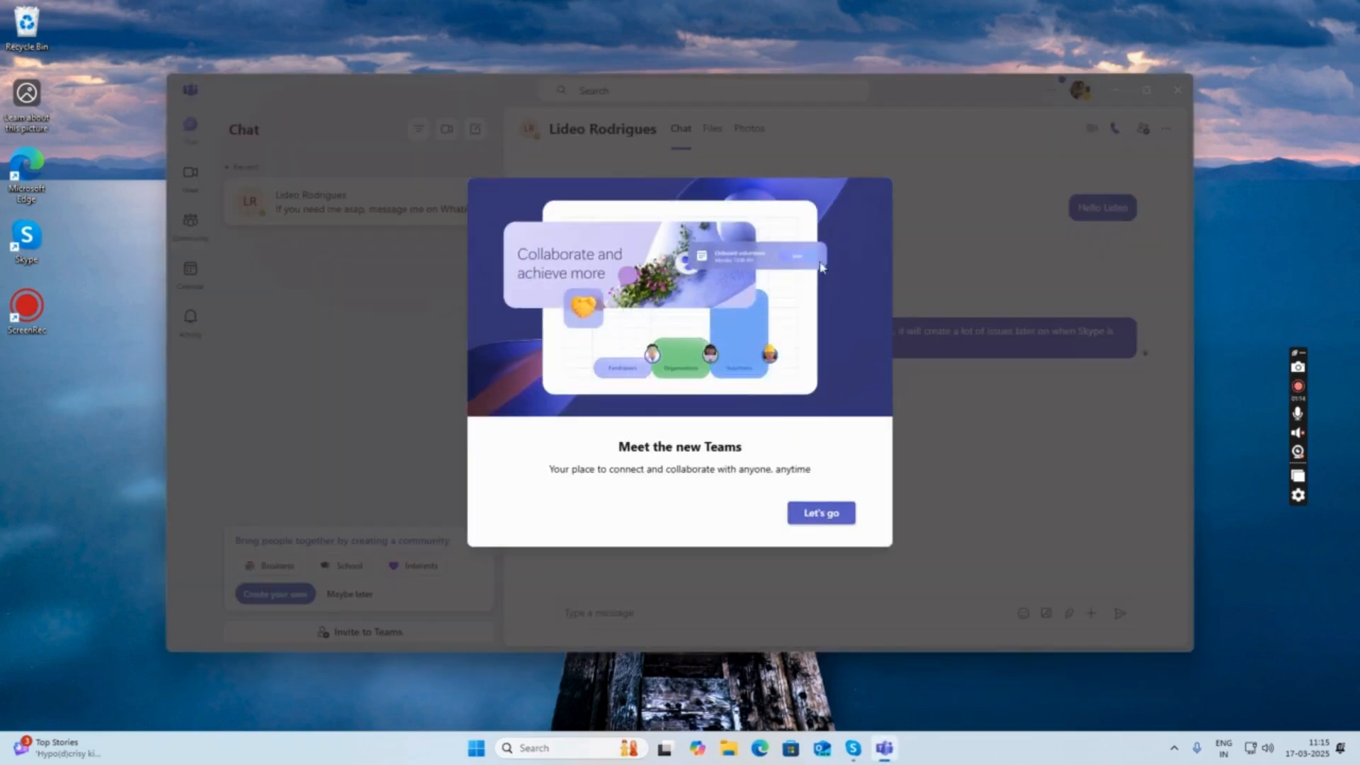
pyautogui.click(820, 512)
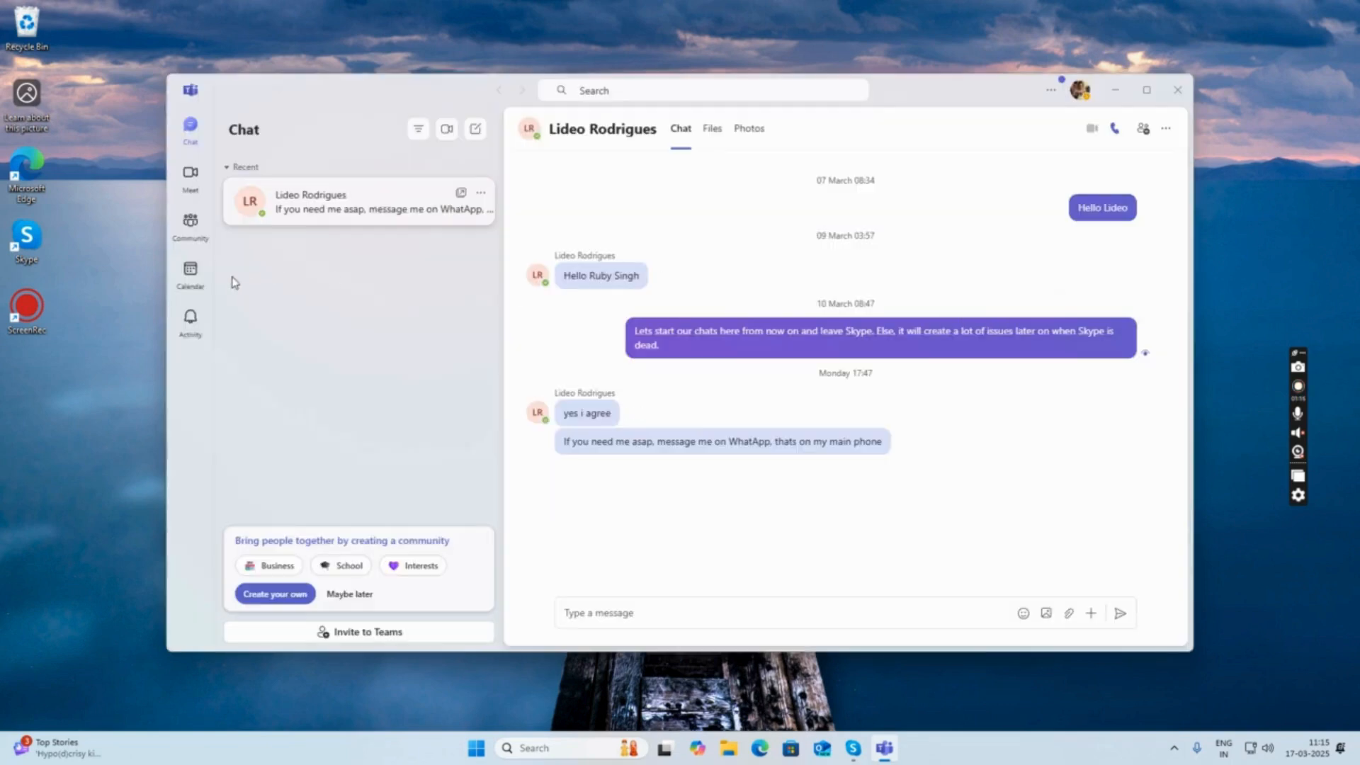
pyautogui.moveTo(402, 379)
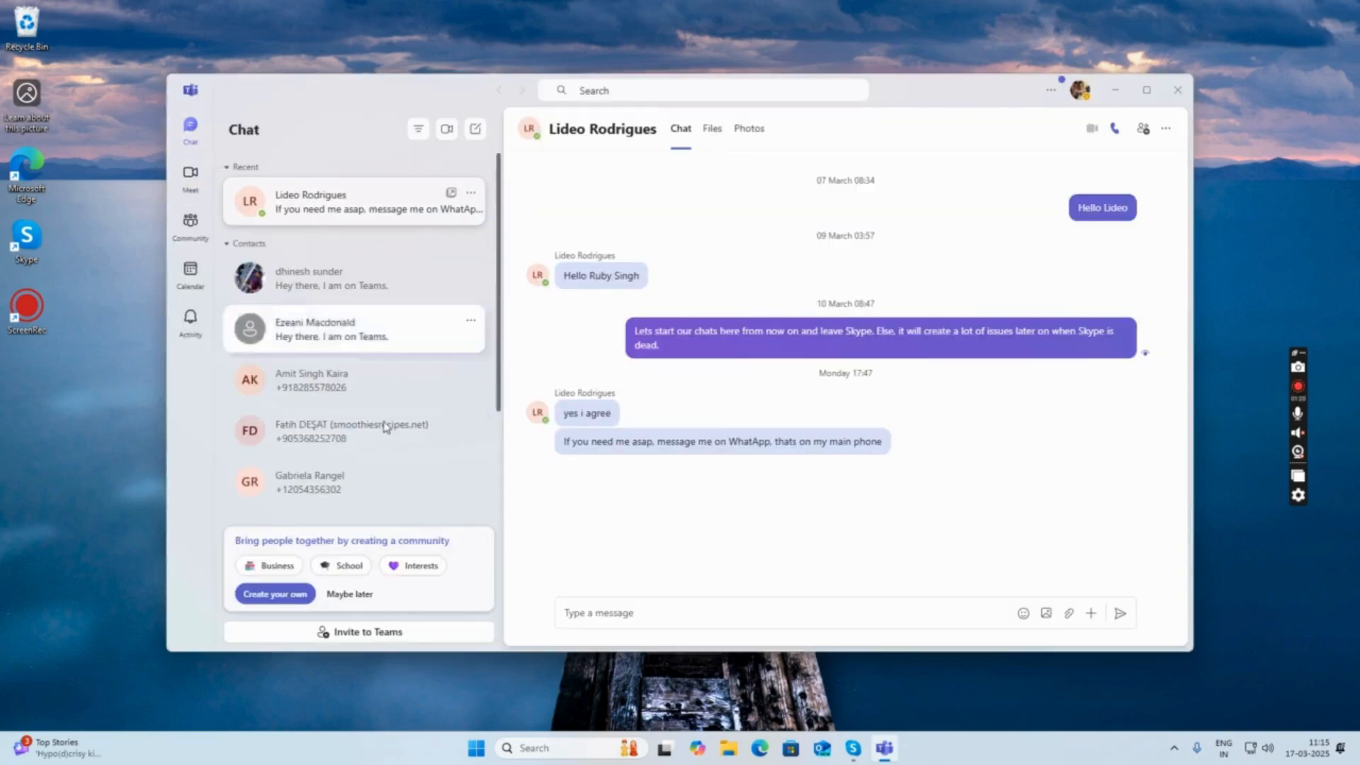
pyautogui.click(249, 243)
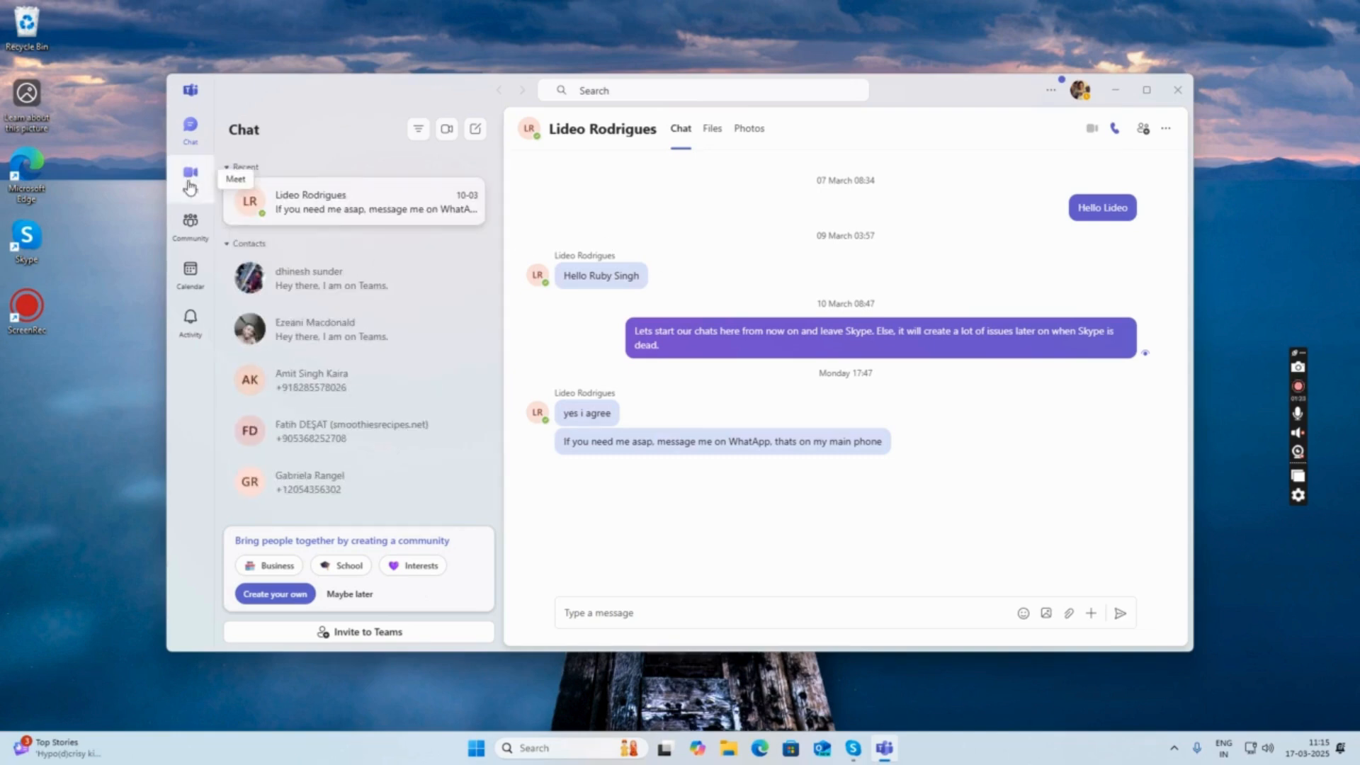
pyautogui.moveTo(190, 276)
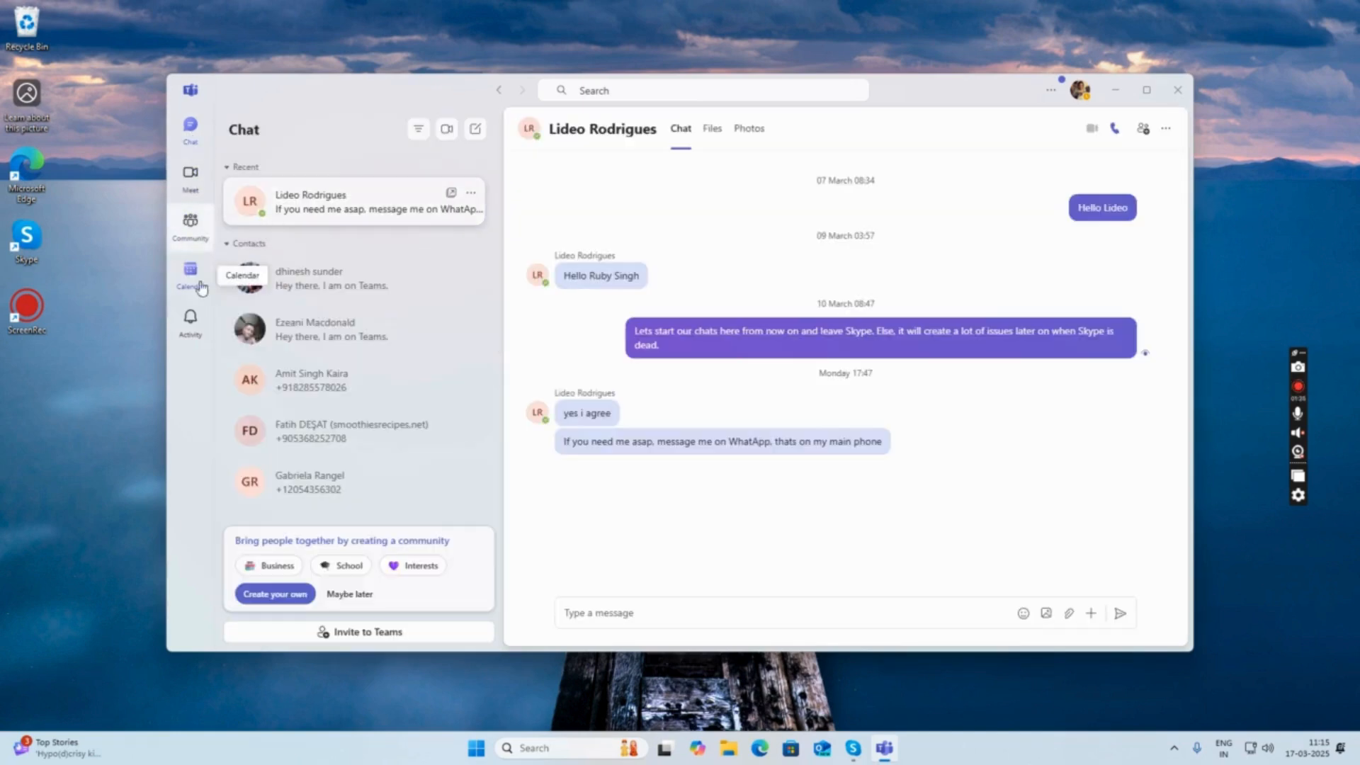
pyautogui.moveTo(1050, 90)
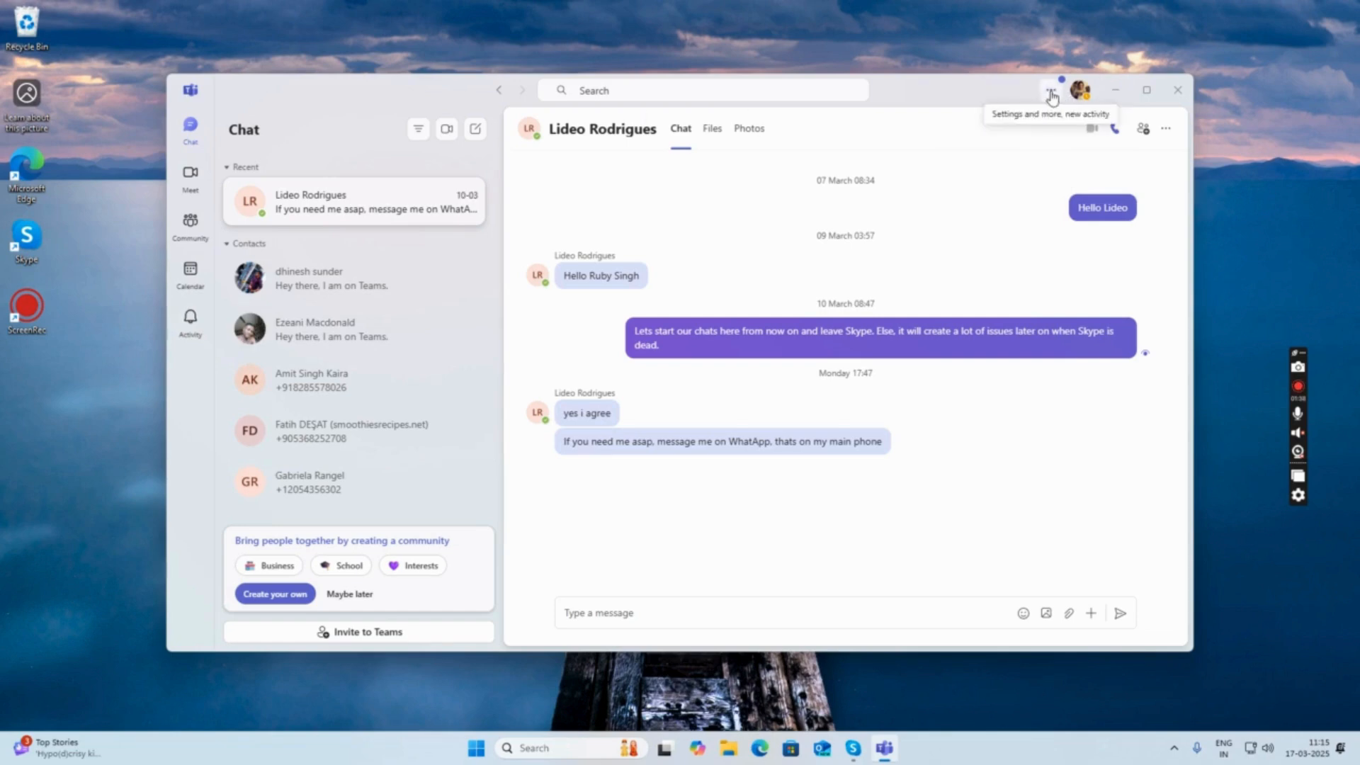
# - Join the Teams Insider programme from the settings menu and restart Teams
pyautogui.click(1051, 90)
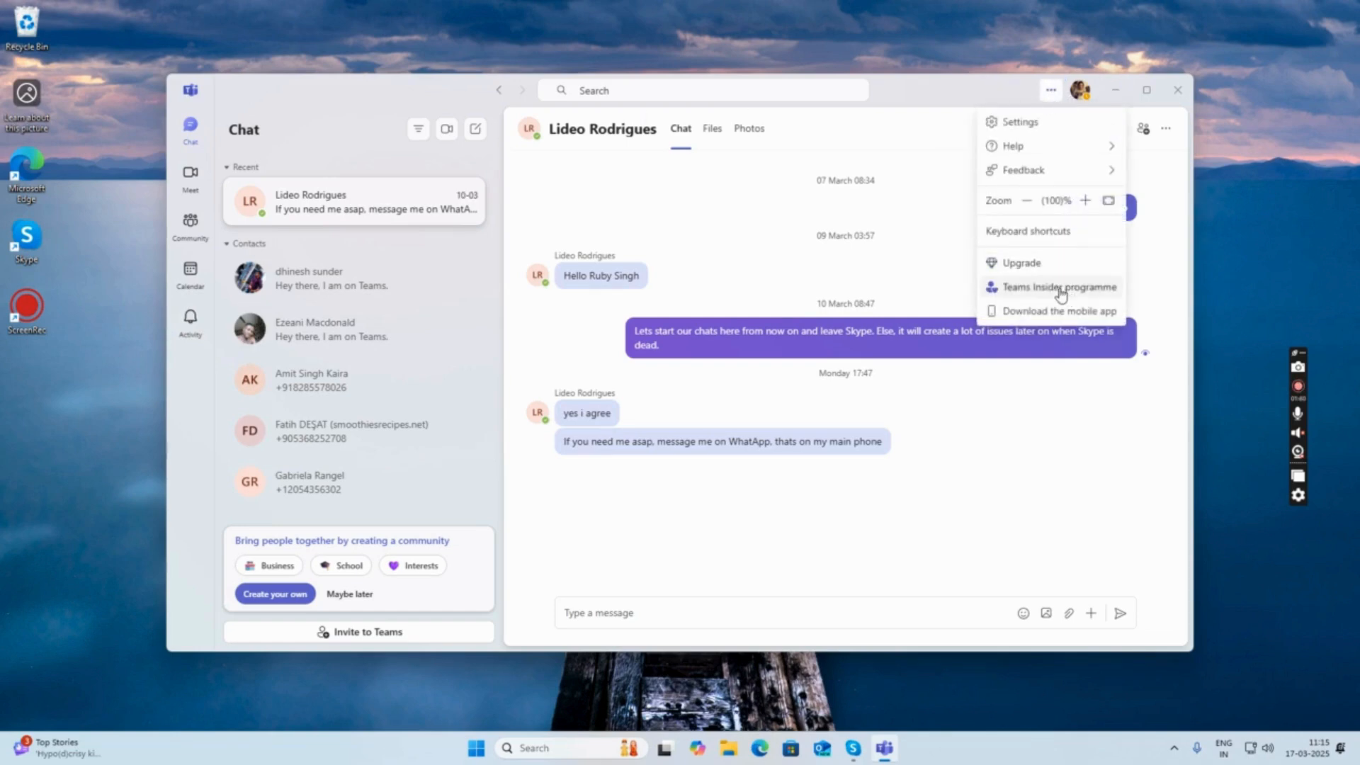
pyautogui.click(1059, 287)
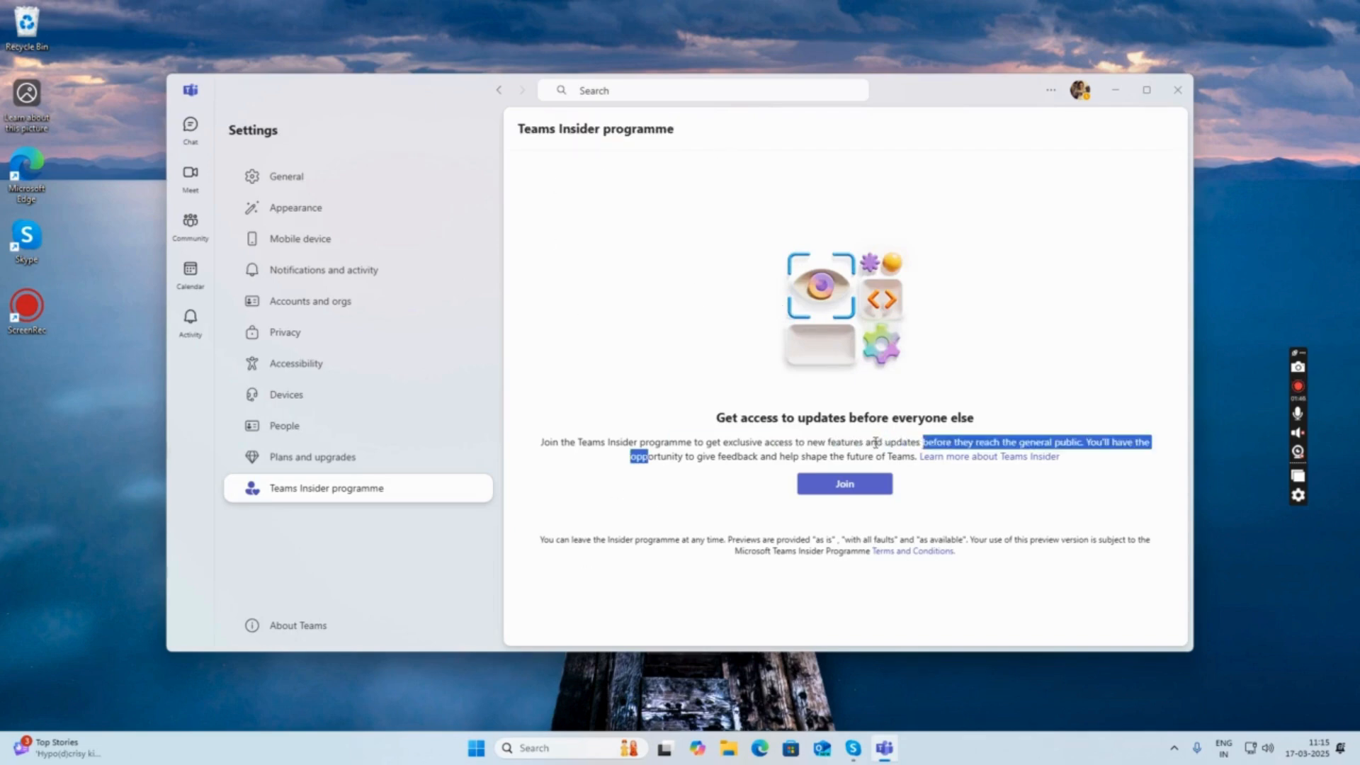
pyautogui.click(842, 483)
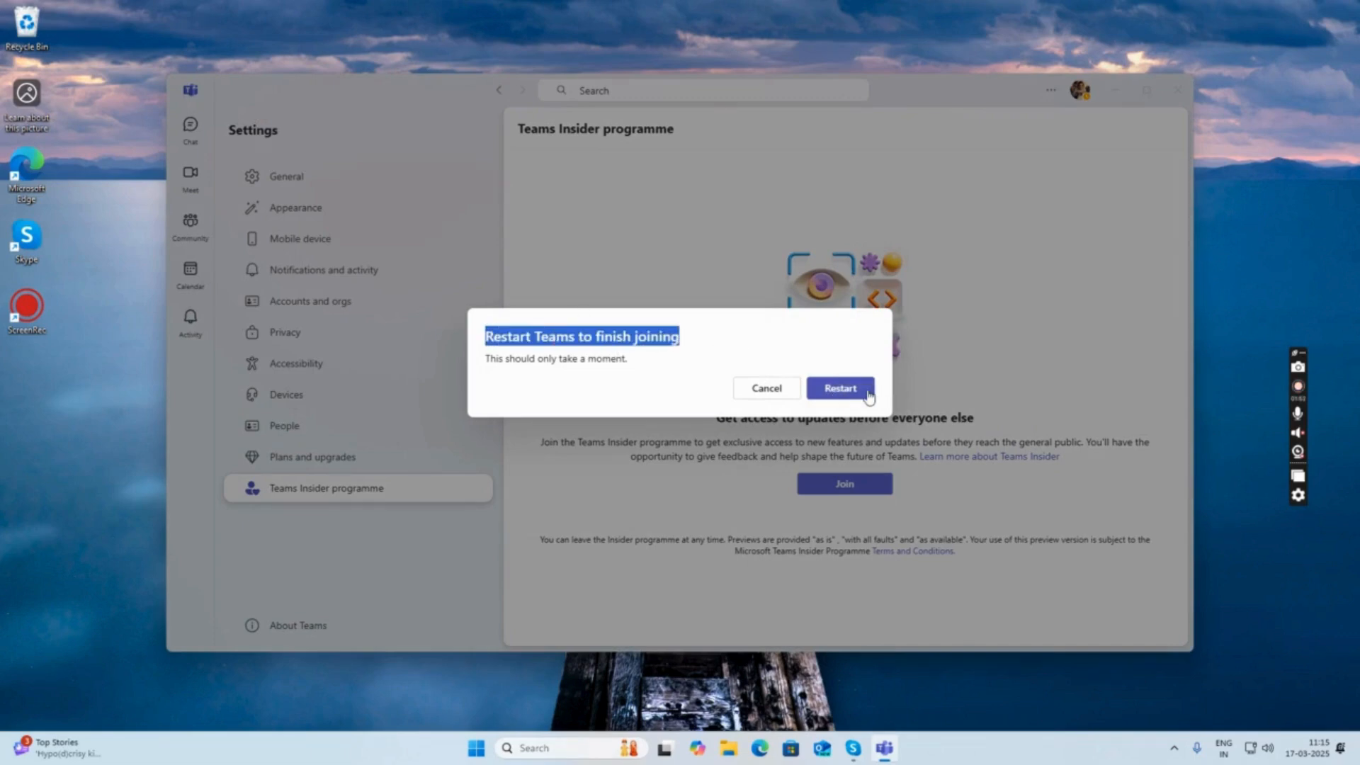
pyautogui.click(839, 387)
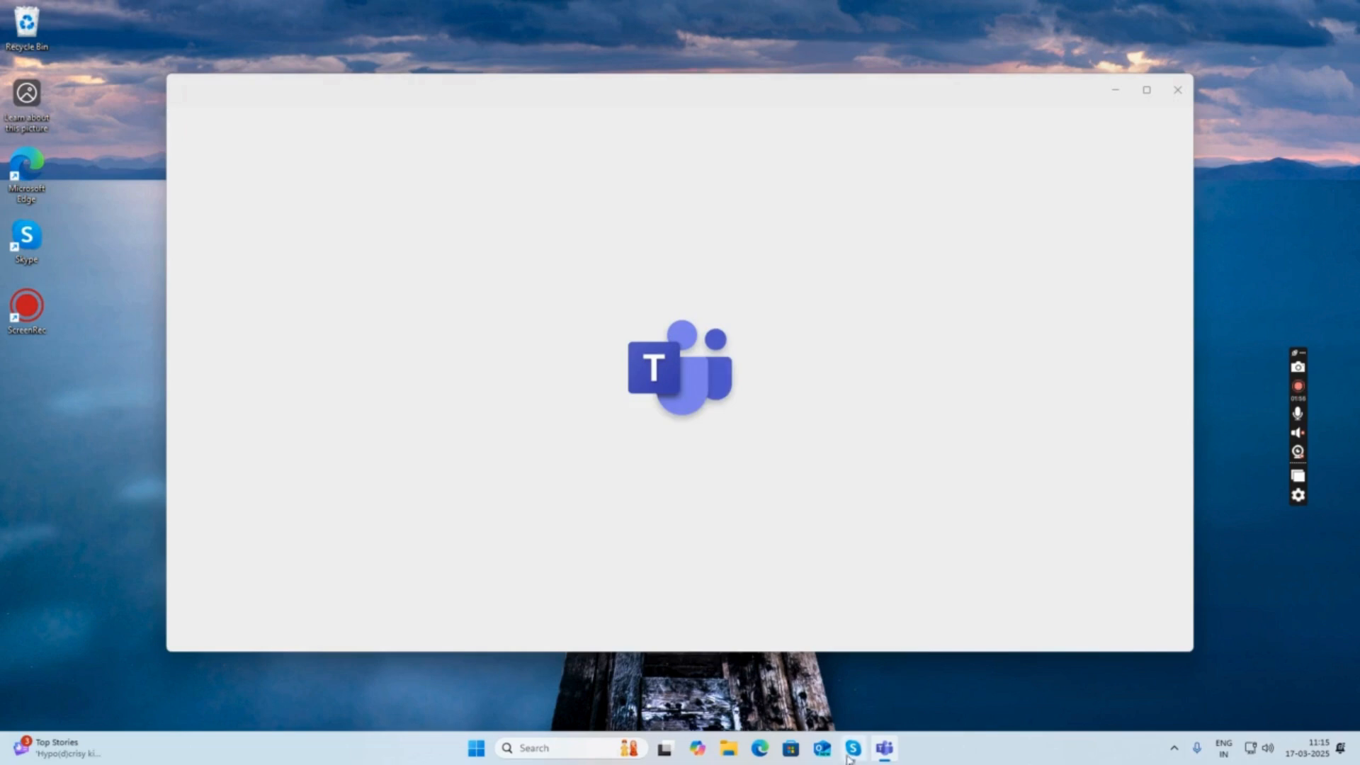
# - Apply the detected language change and restart so Skype chats like Castar SDK appear
pyautogui.click(853, 748)
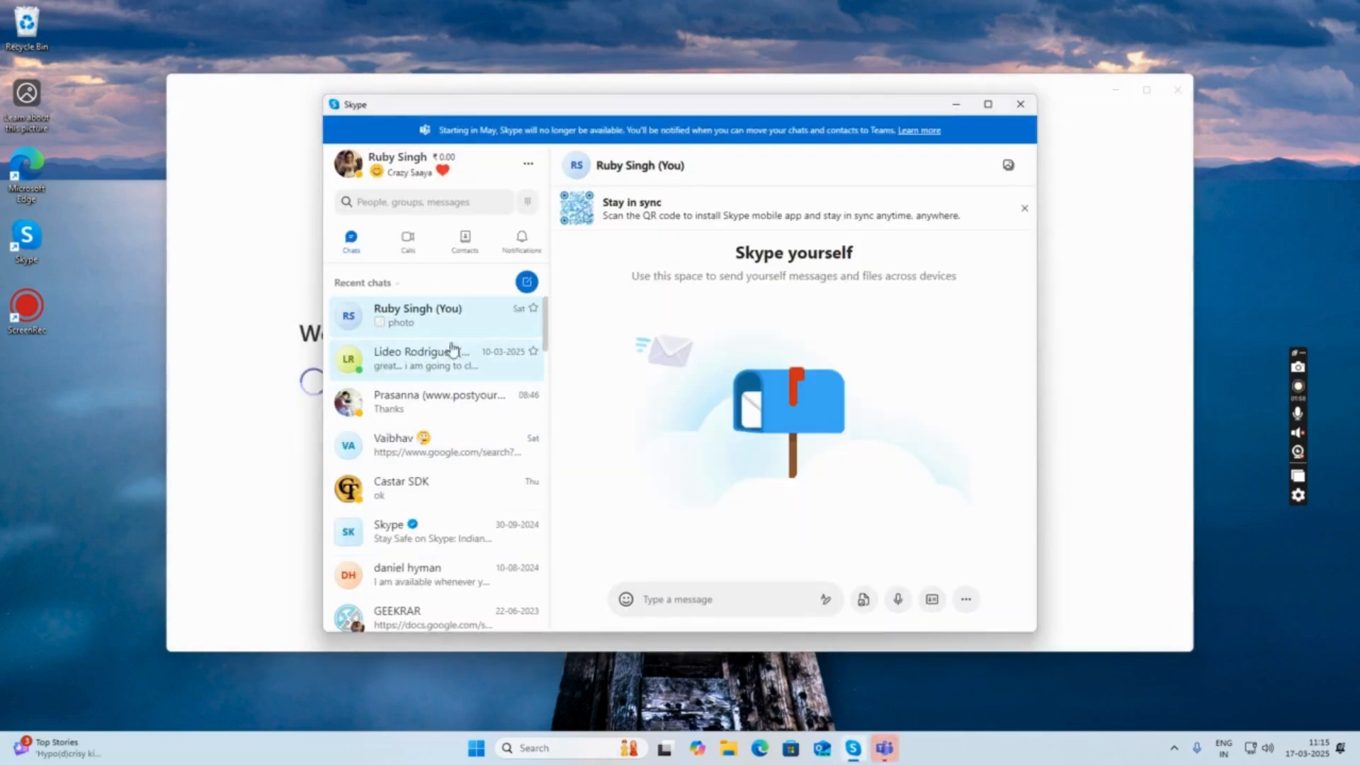
pyautogui.click(883, 748)
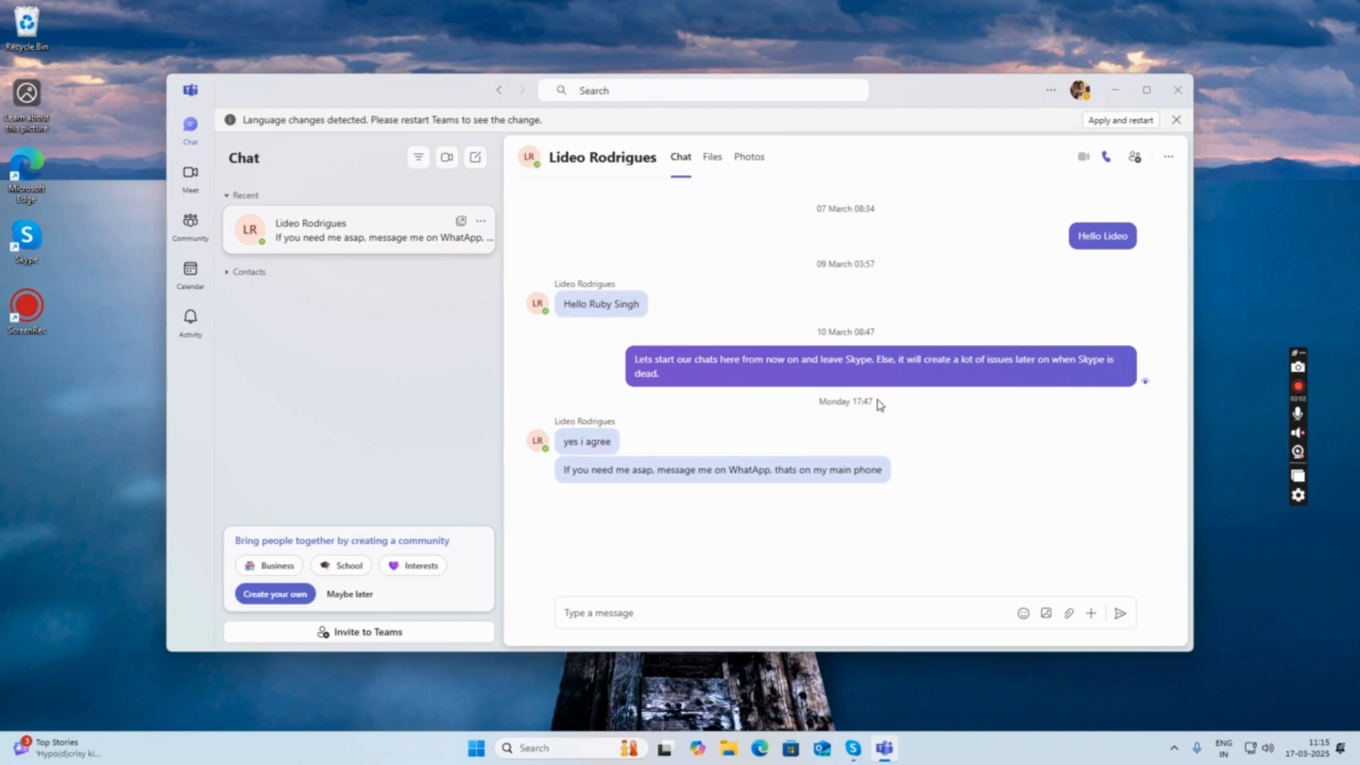
pyautogui.moveTo(1160, 128)
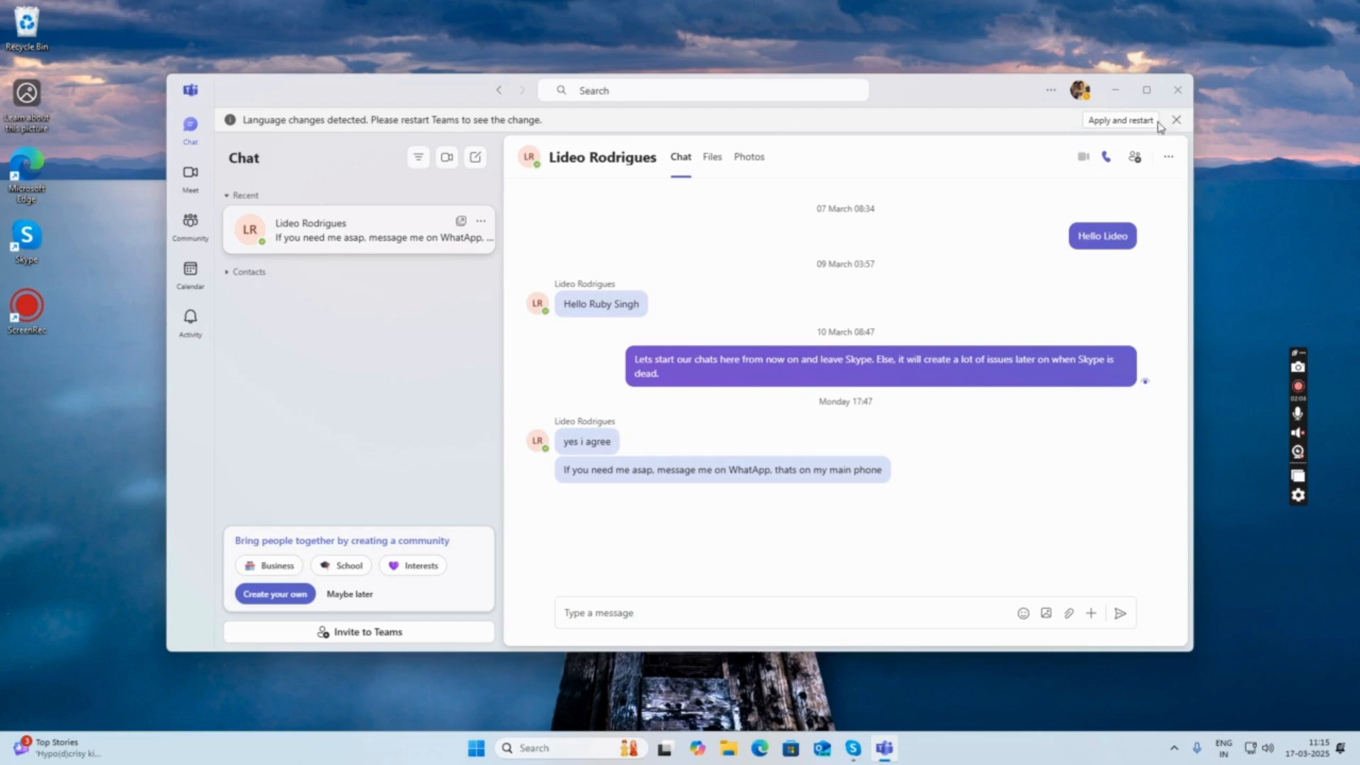
pyautogui.click(1177, 120)
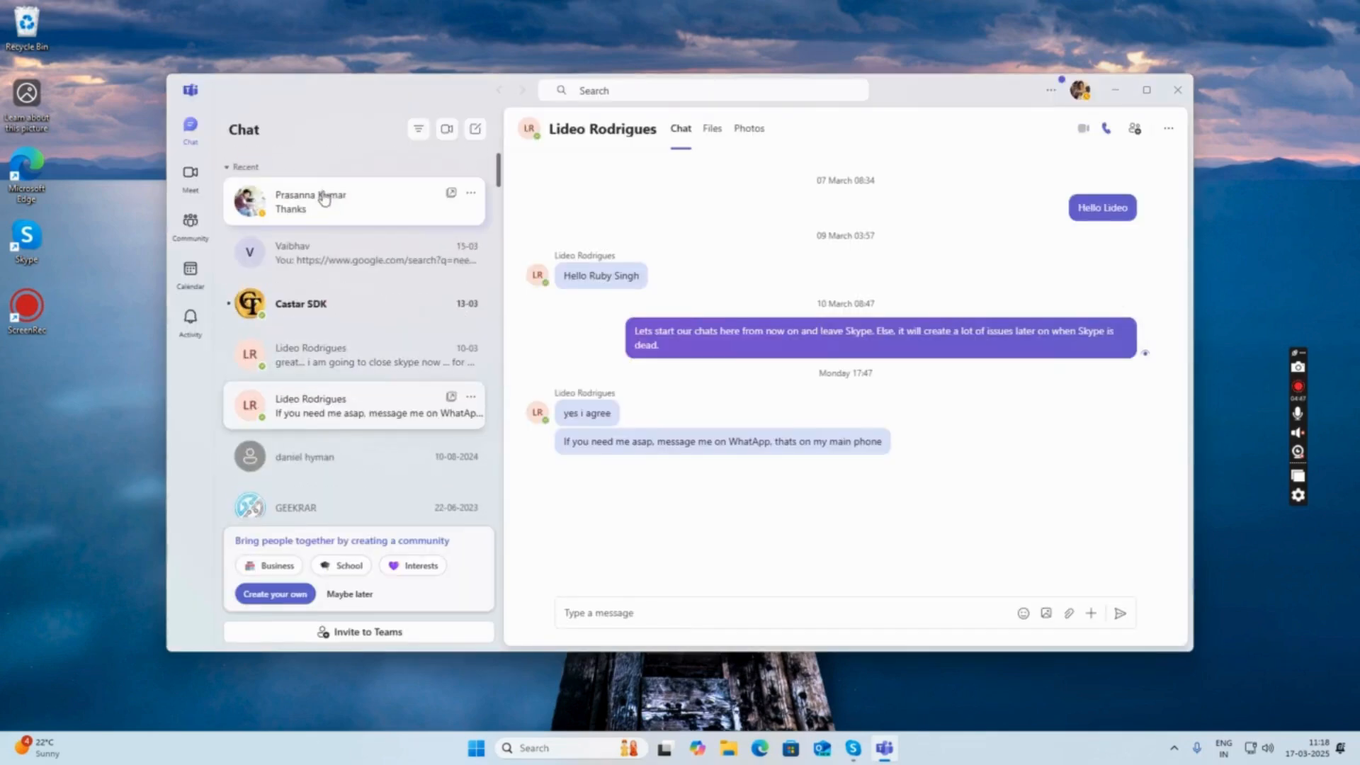
# - Send 'Testing if skype messages are synced' to Vaibhav from Skype
pyautogui.click(853, 748)
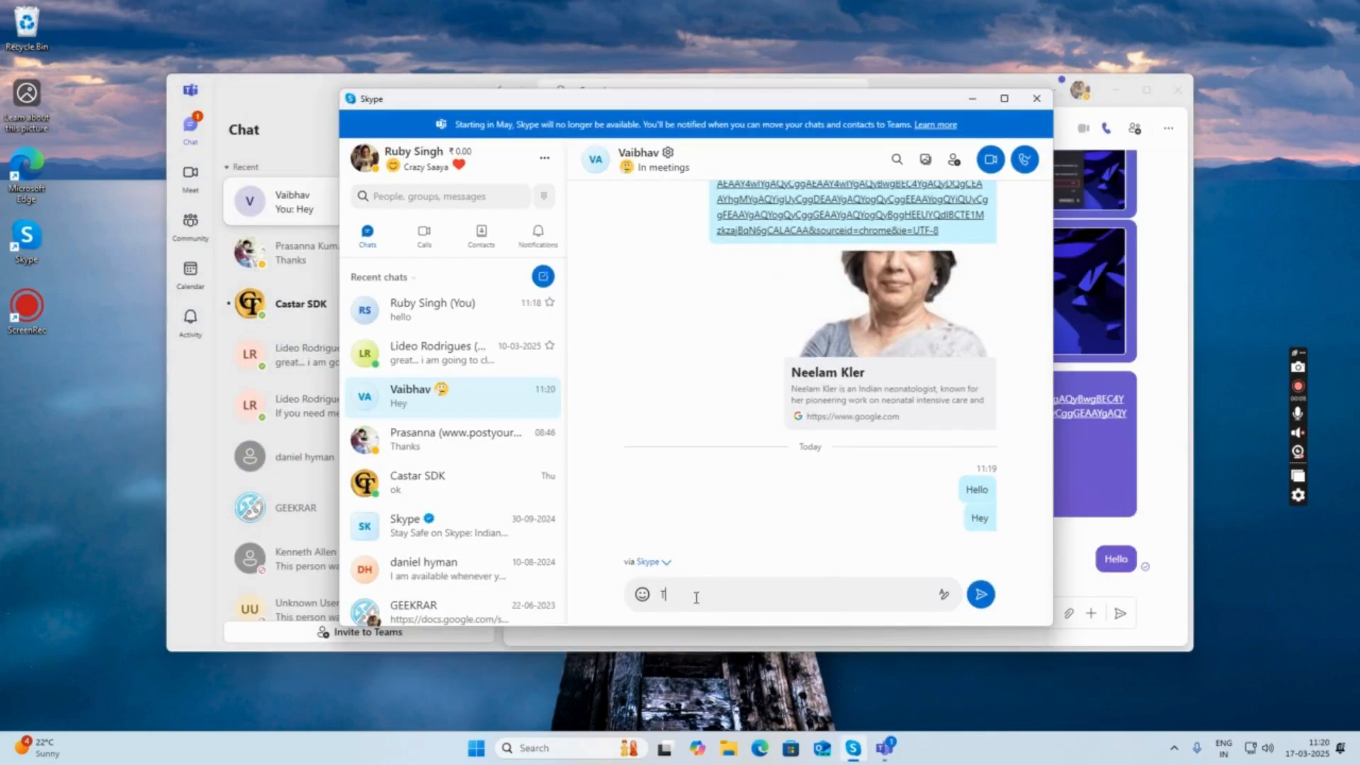
pyautogui.write('esting y skype m')
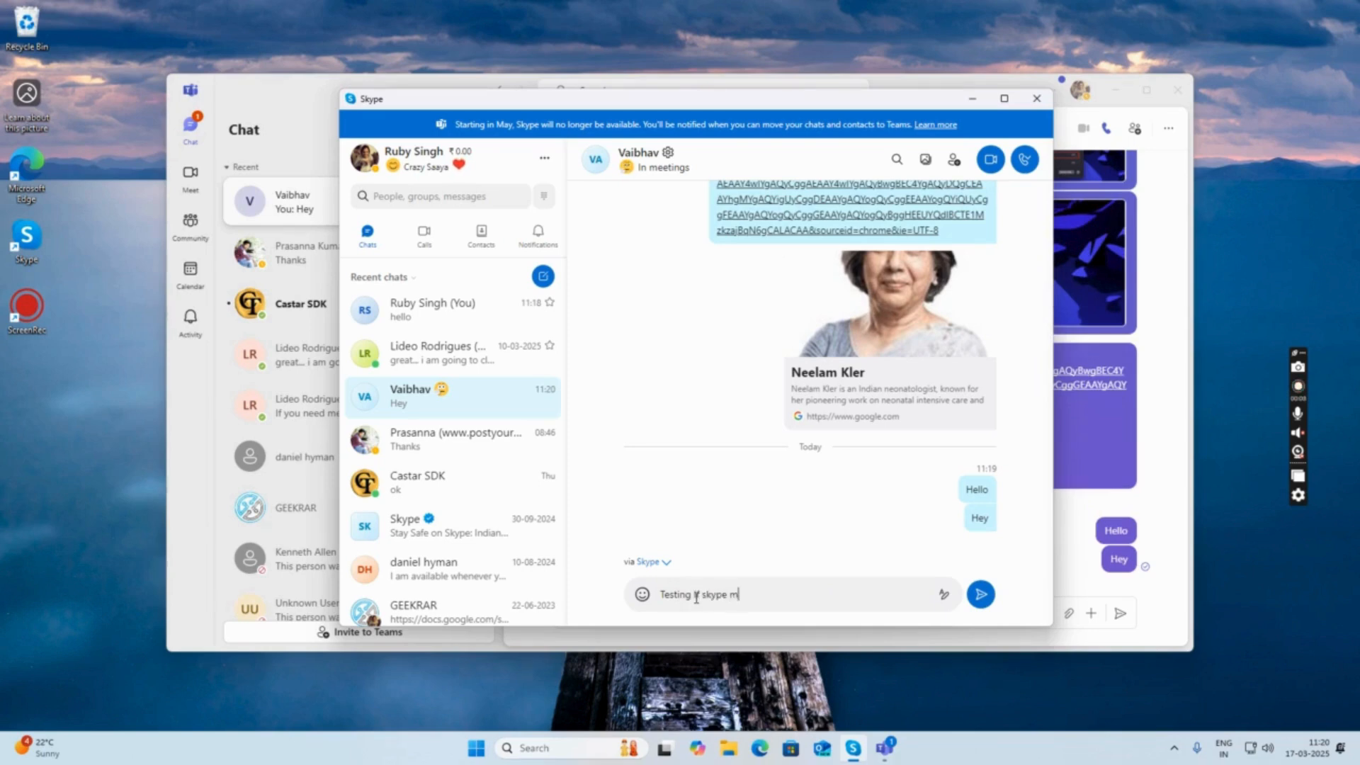
pyautogui.write('essages are')
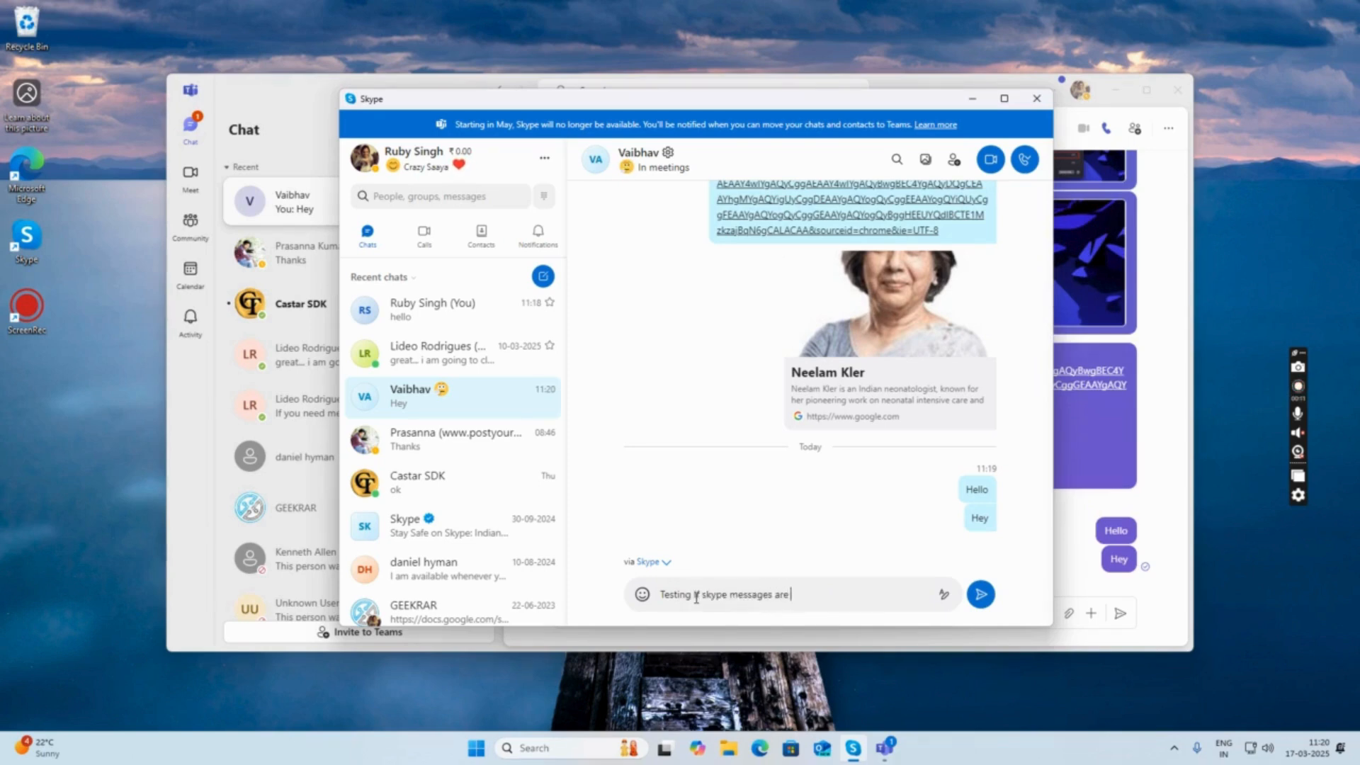
pyautogui.write('synced')
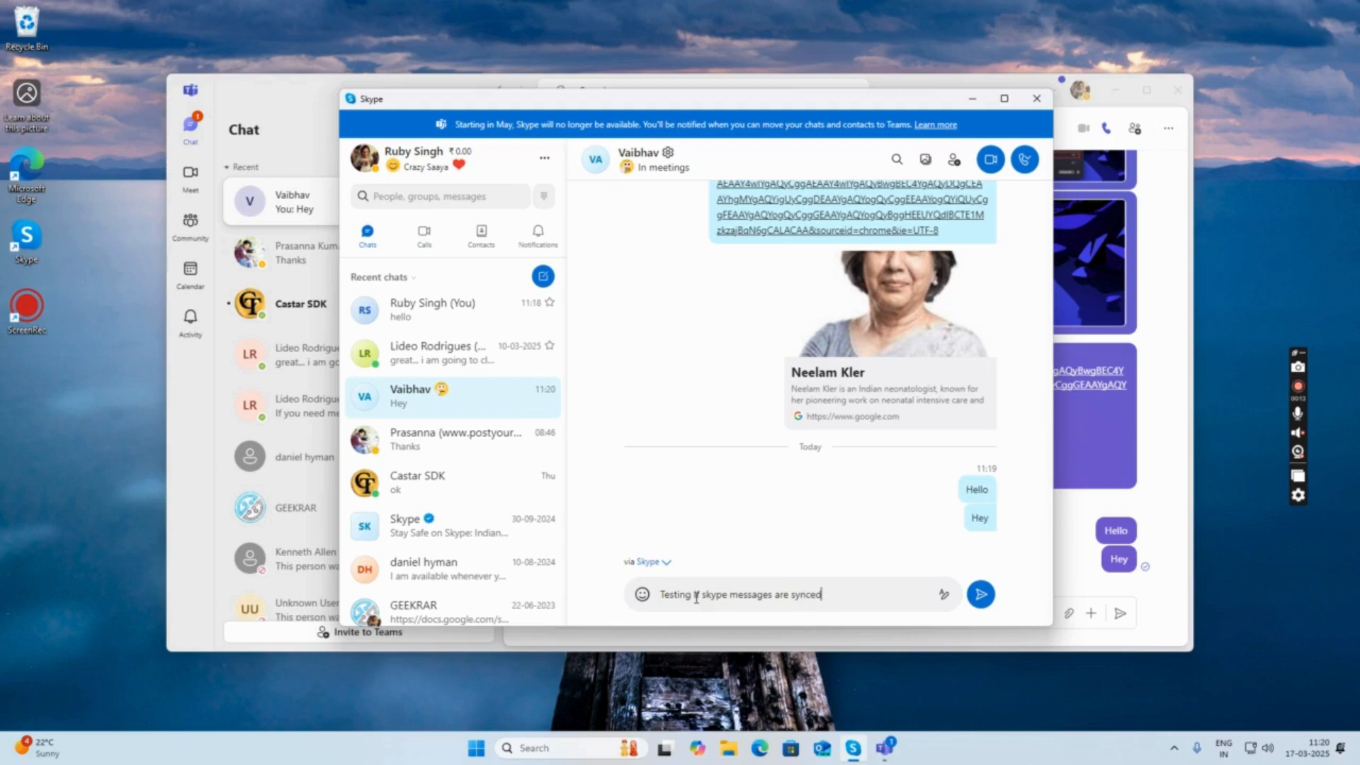
pyautogui.click(980, 594)
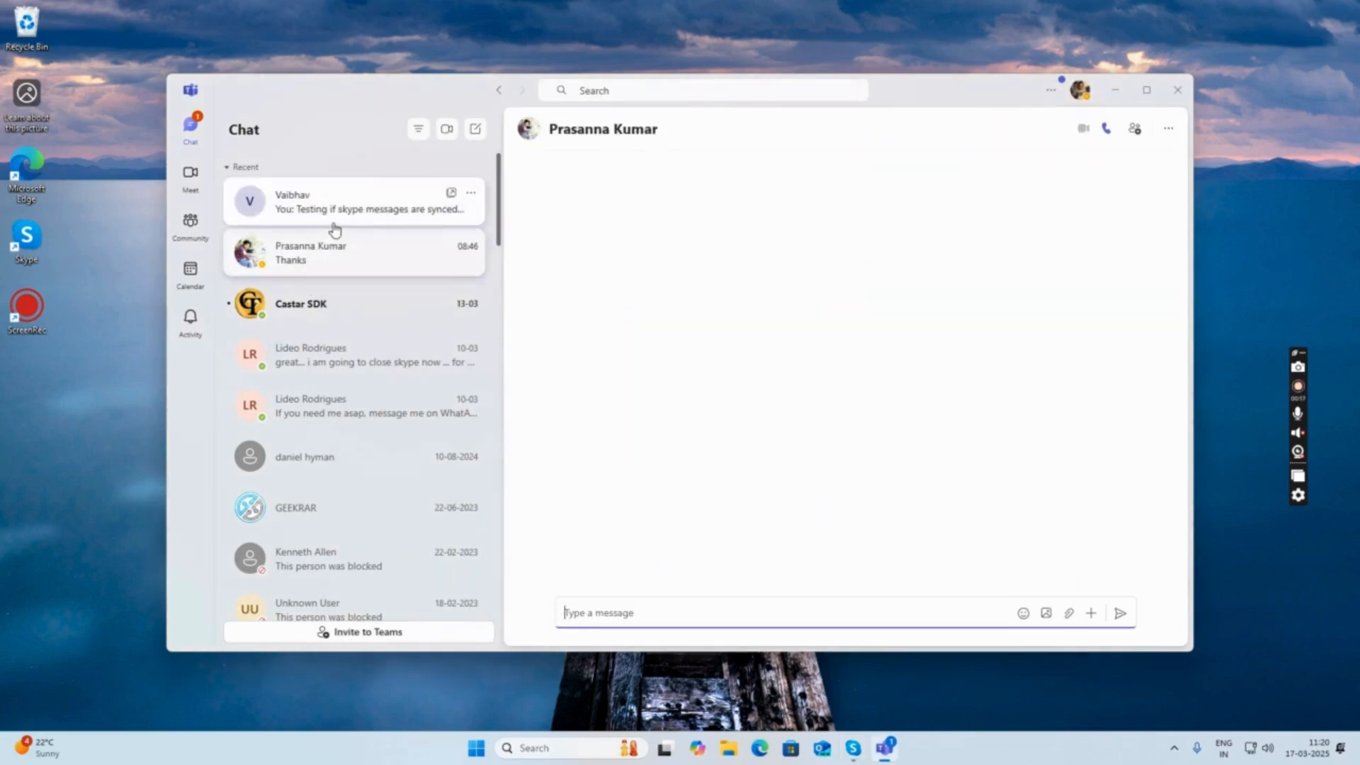
# - Reply 'Ok they are working!' to Vaibhav in Teams and verify it shows in Skype
pyautogui.click(352, 201)
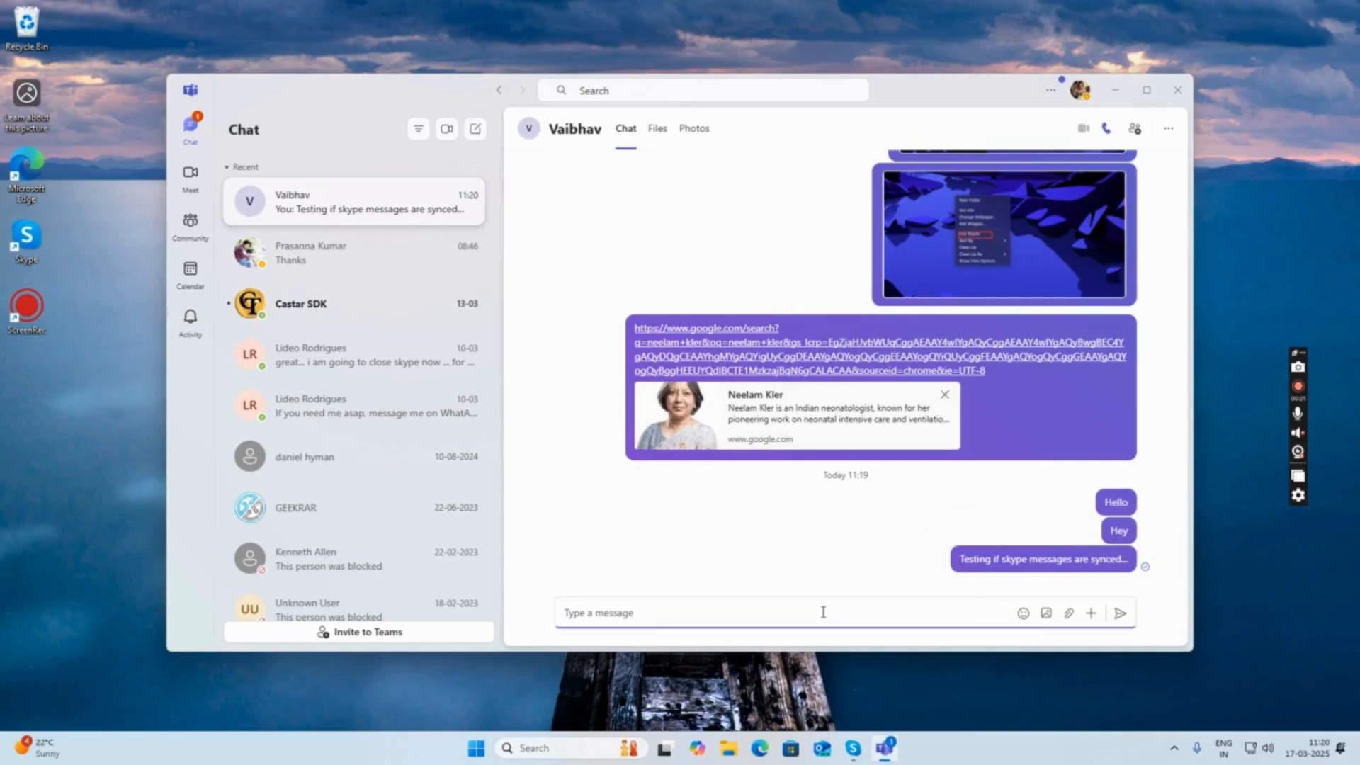
pyautogui.write('Ok they are work')
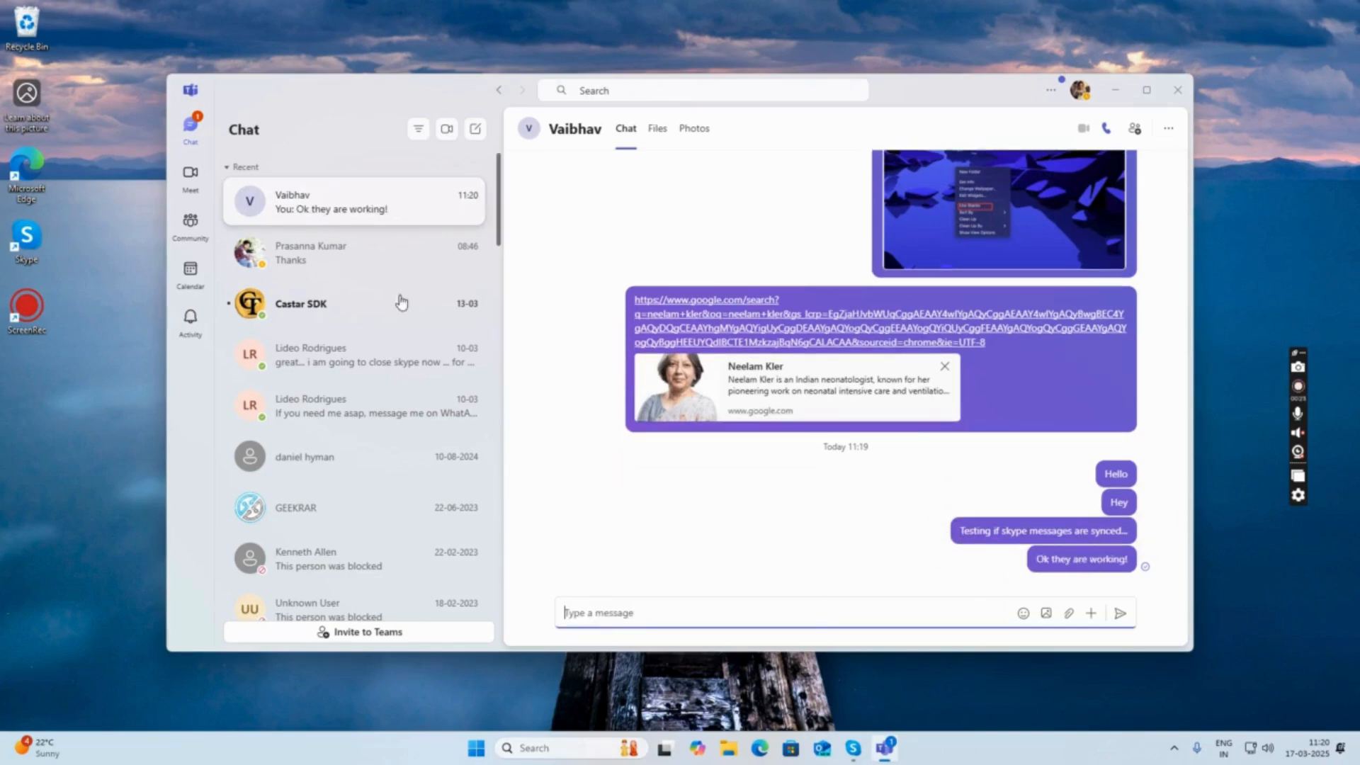
pyautogui.click(851, 748)
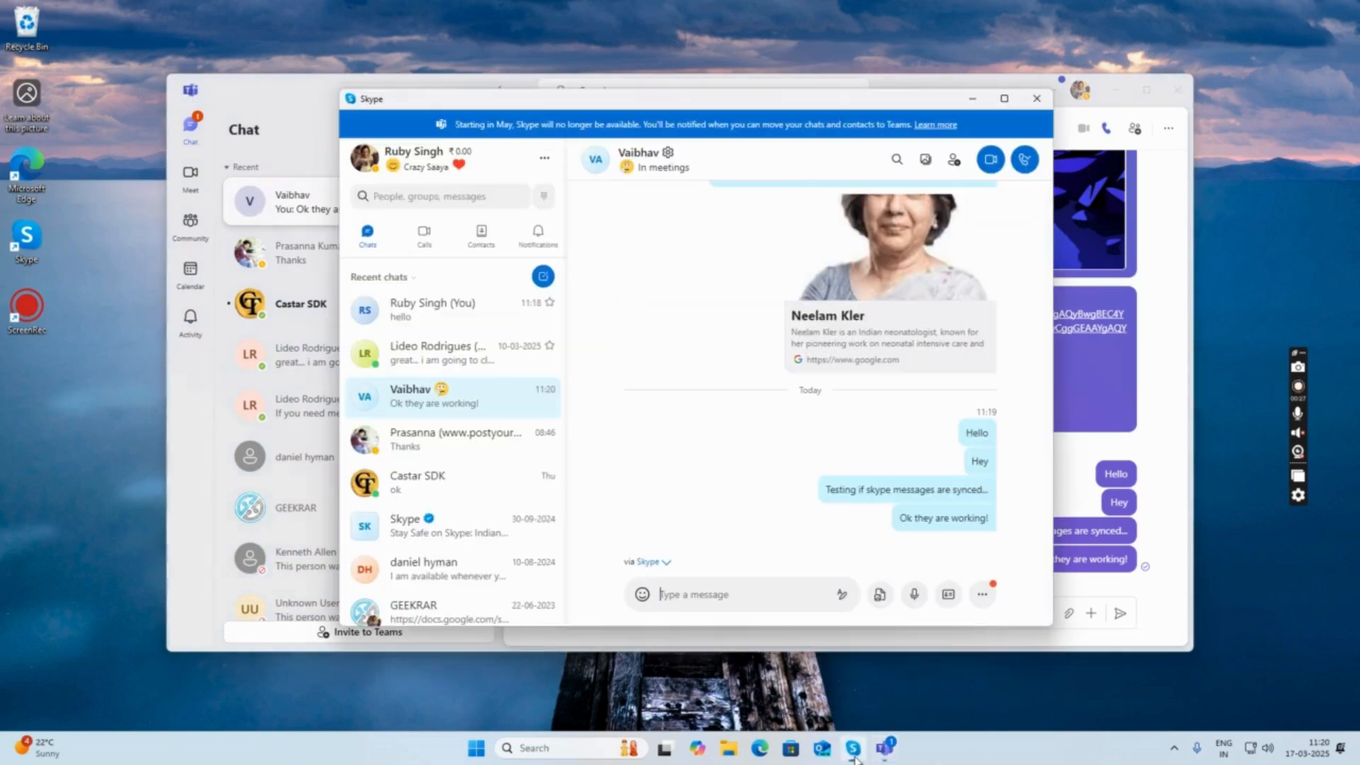
pyautogui.doubleClick(942, 518)
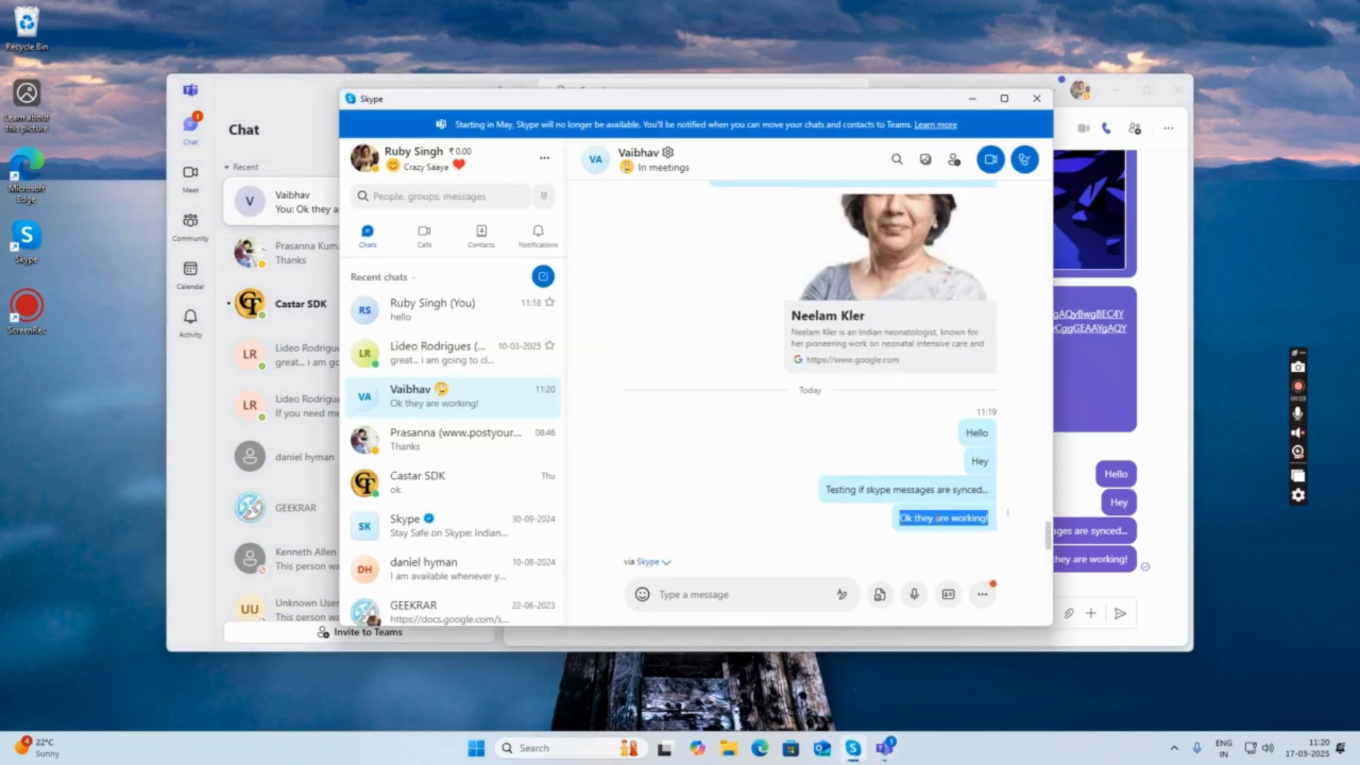
pyautogui.click(931, 538)
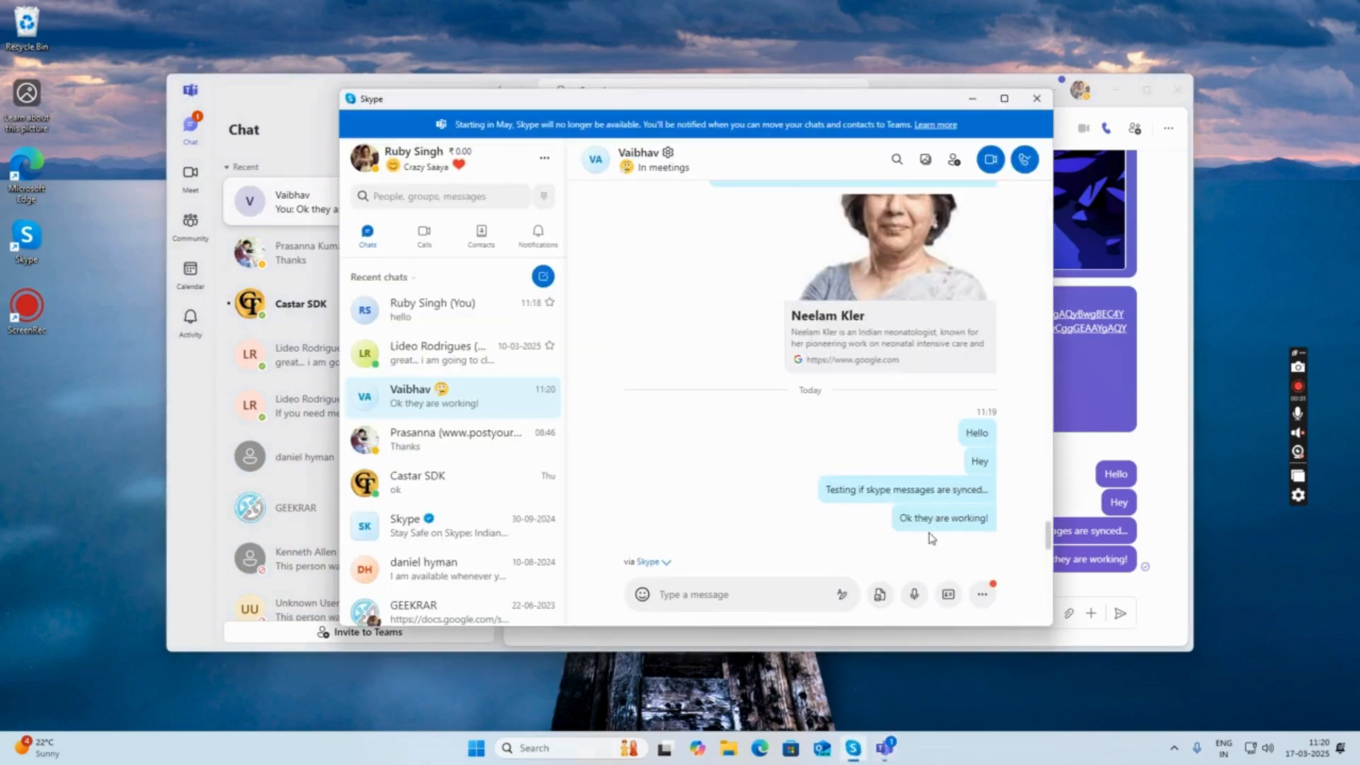